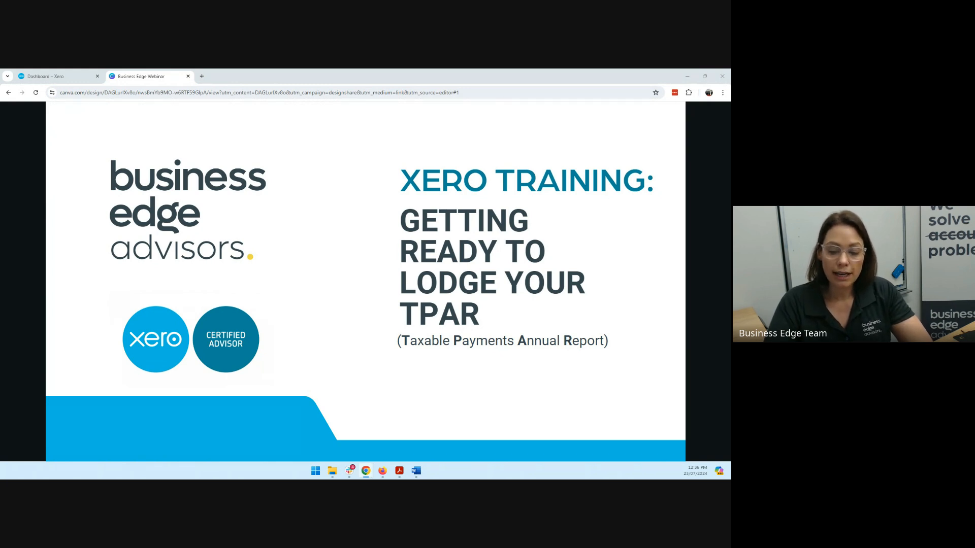
pyautogui.moveTo(85, 395)
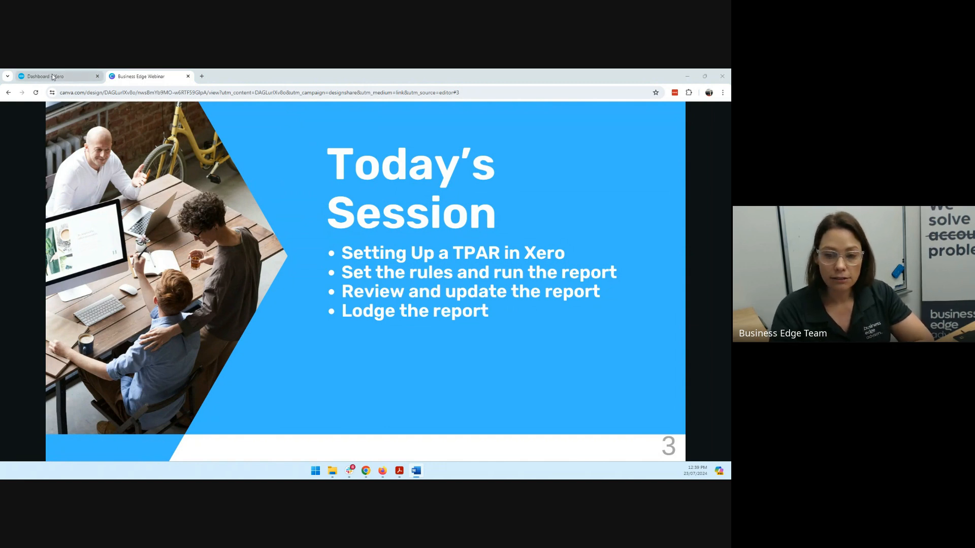
pyautogui.click(55, 76)
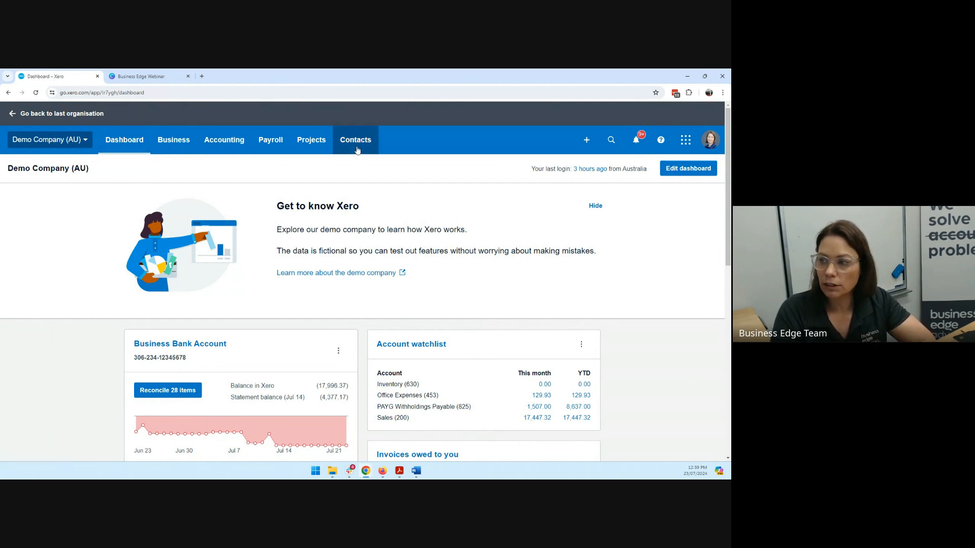
pyautogui.click(355, 139)
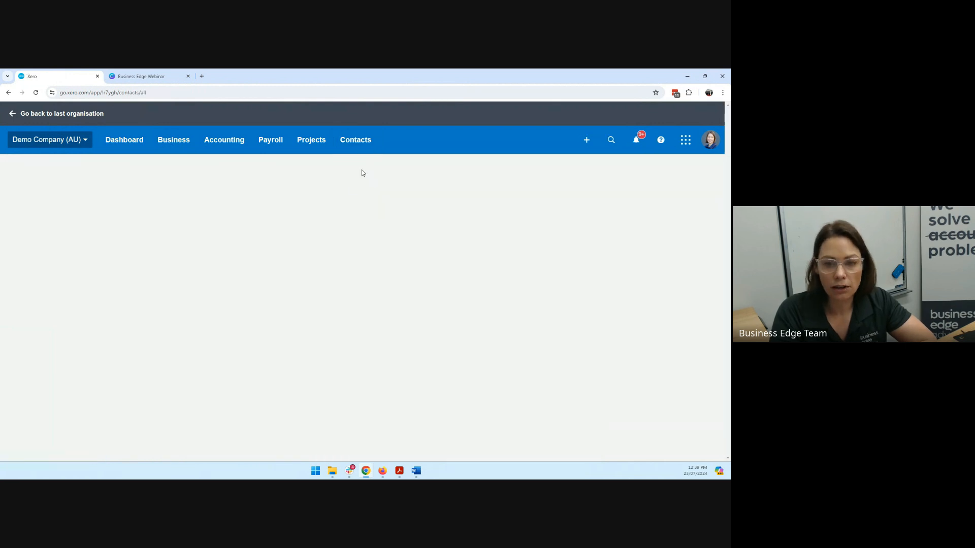
pyautogui.click(355, 139)
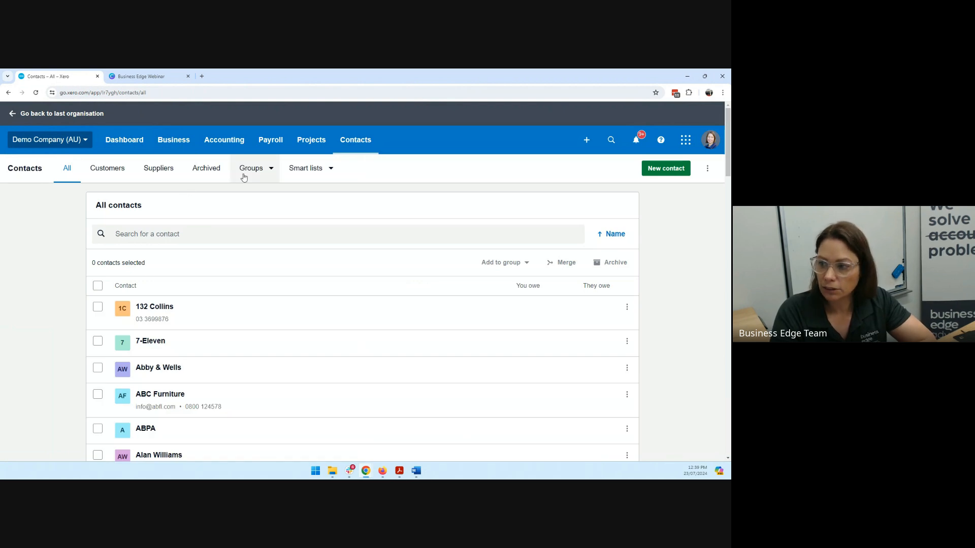
pyautogui.click(252, 168)
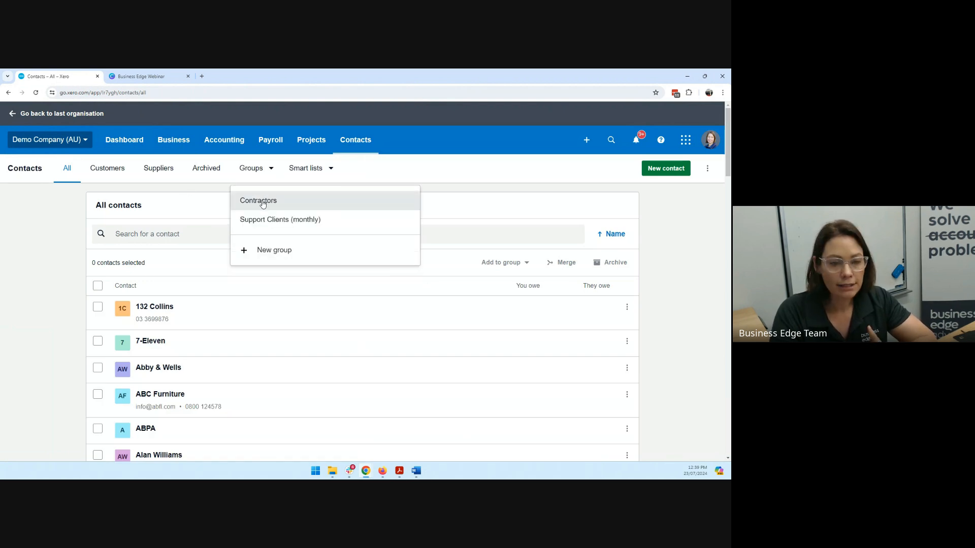
pyautogui.click(258, 200)
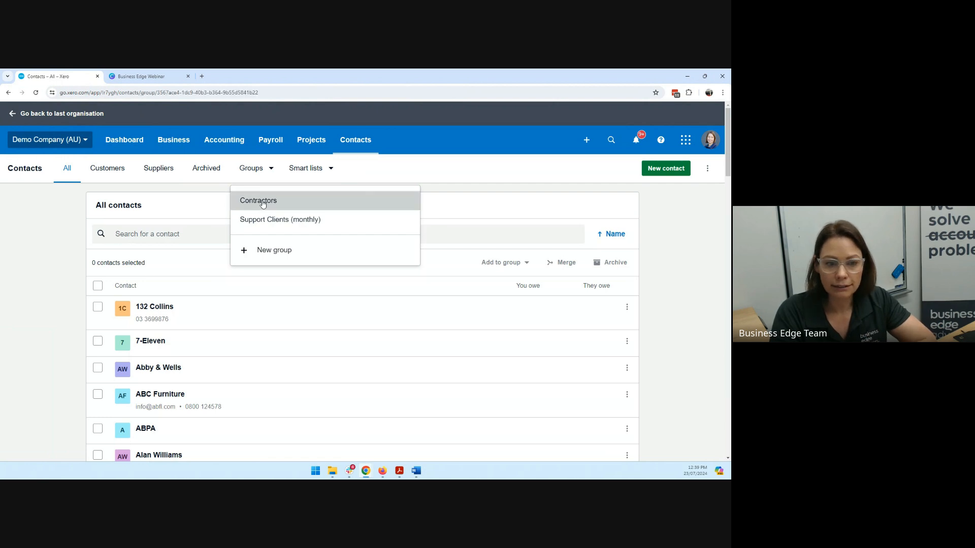
pyautogui.click(258, 200)
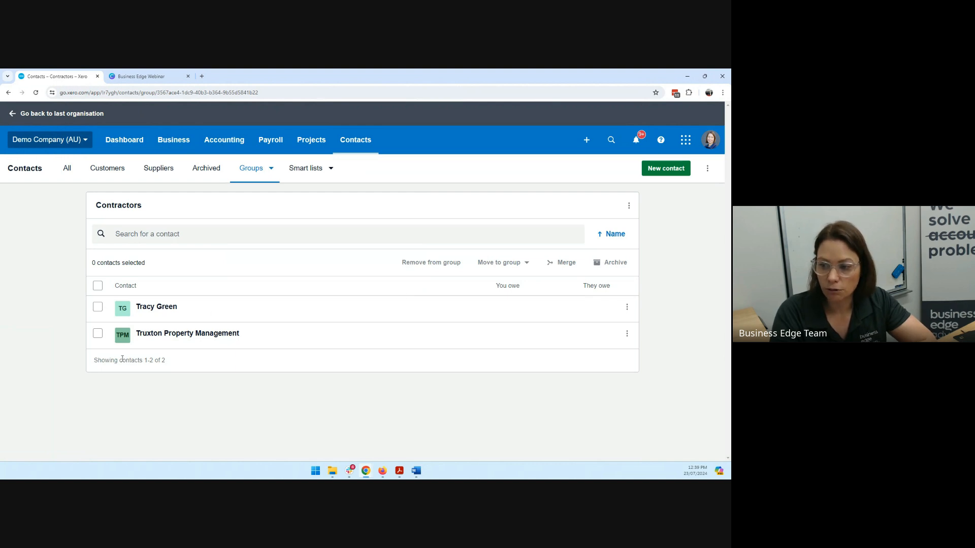
pyautogui.moveTo(187, 334)
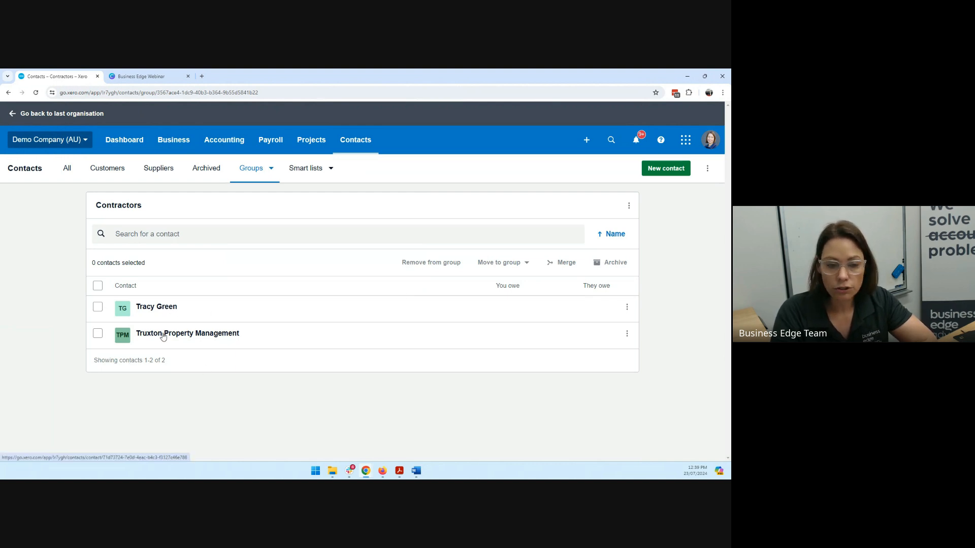
pyautogui.moveTo(171, 343)
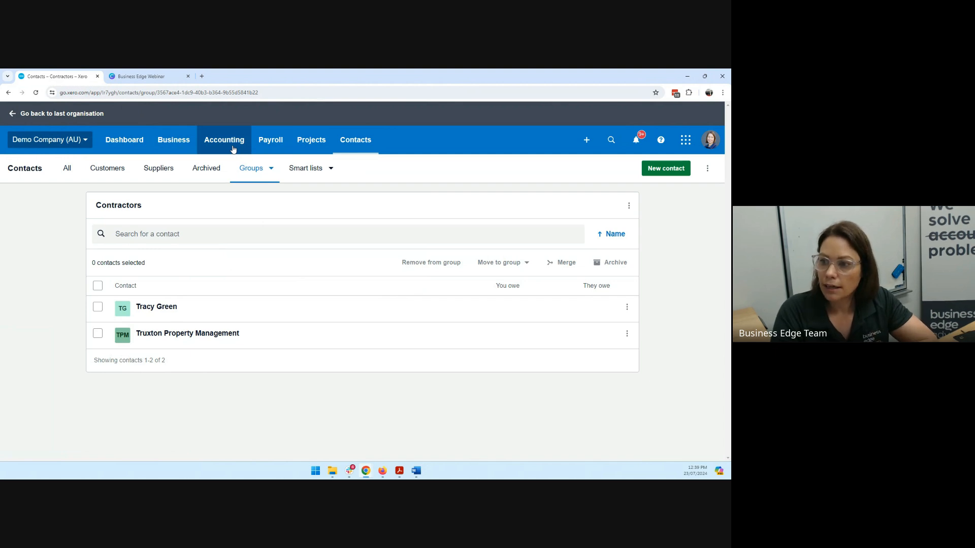
# Search the chart of accounts for 'cont' to locate the 413 Contractors account
pyautogui.click(224, 139)
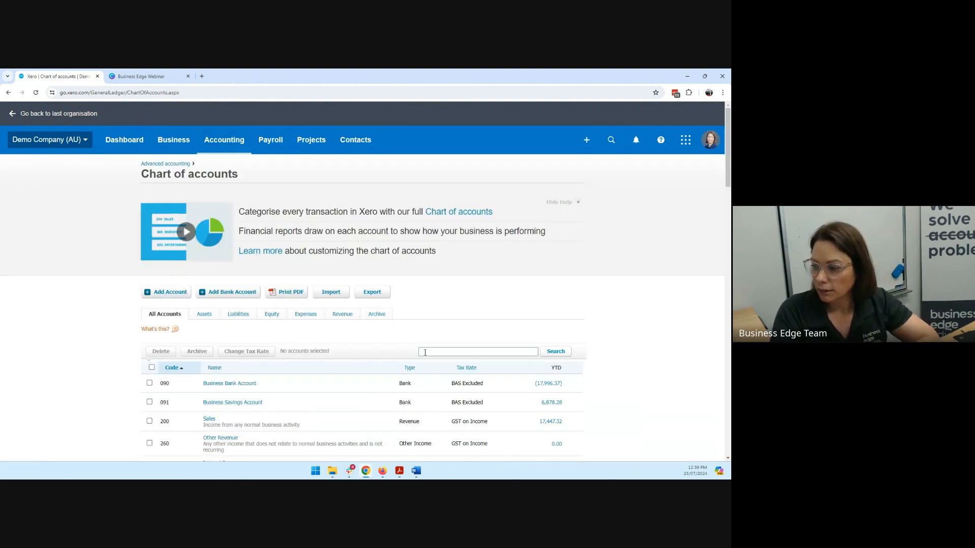
pyautogui.write('on')
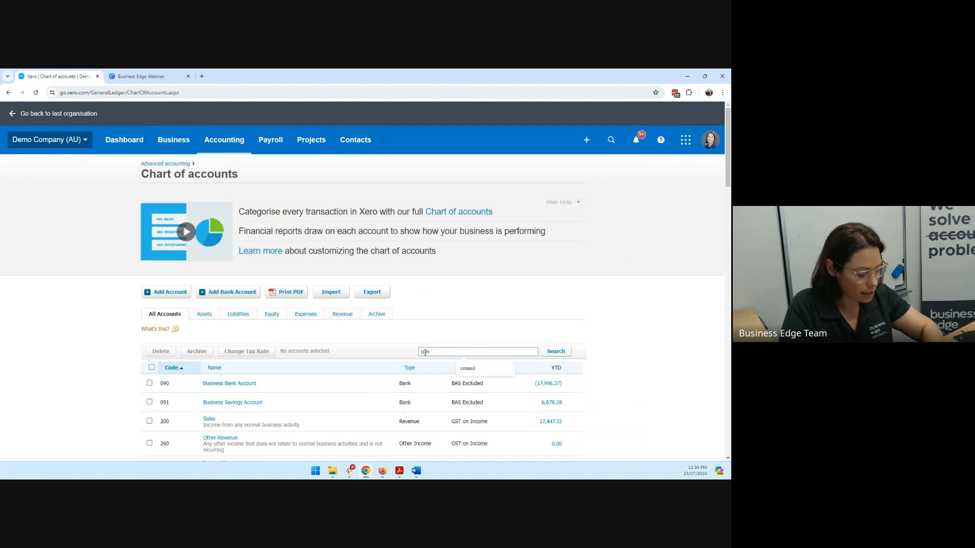
pyautogui.write('cont')
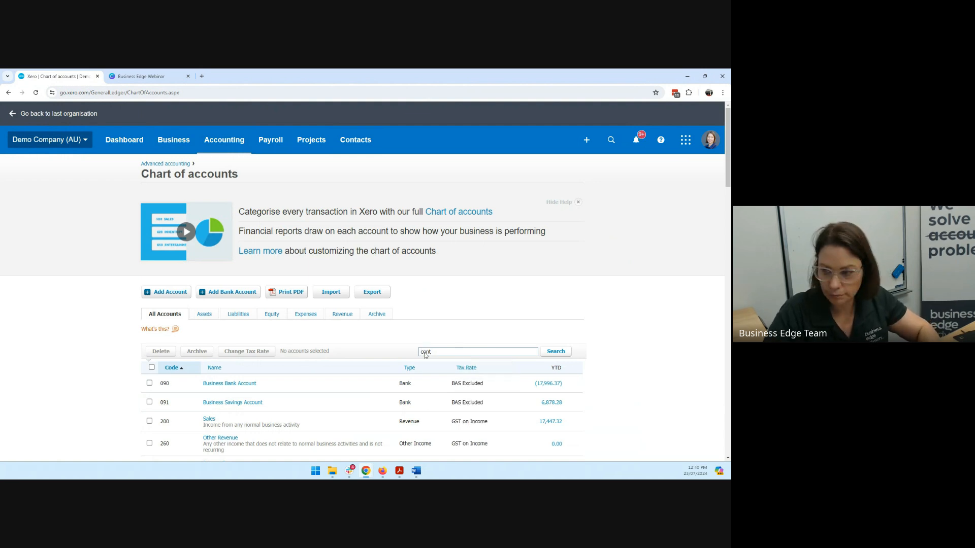
pyautogui.click(554, 351)
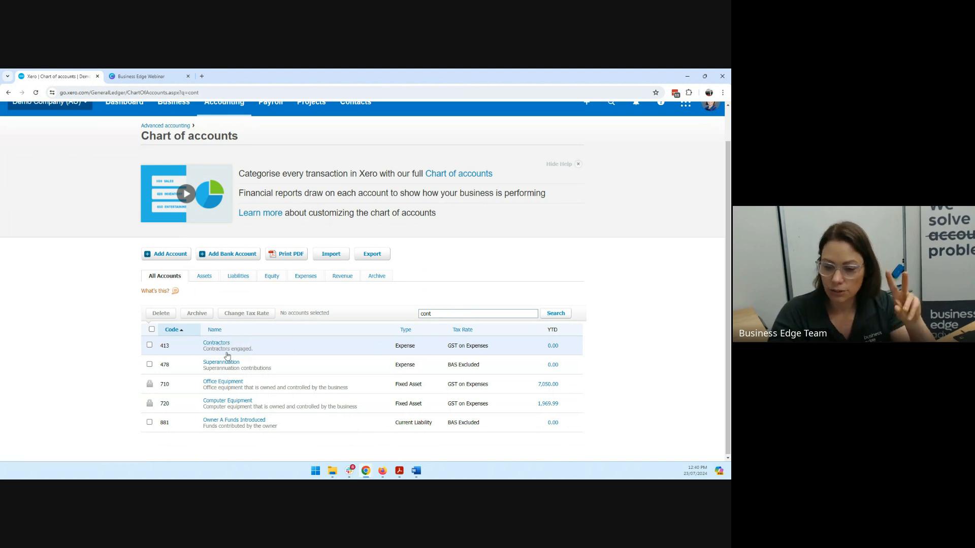
pyautogui.moveTo(221, 362)
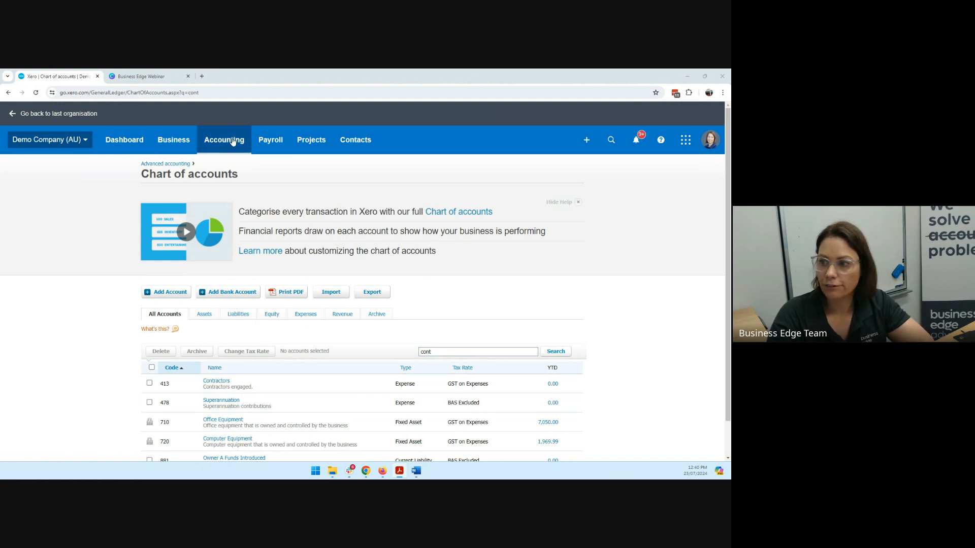
# Search reports and open the 2024 Taxable Payments Annual Report
pyautogui.click(224, 139)
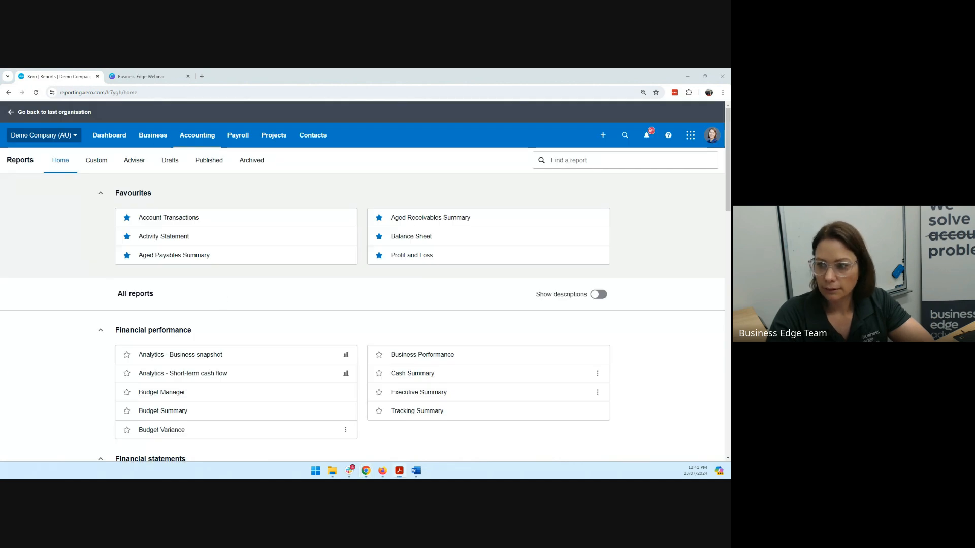
pyautogui.click(624, 160)
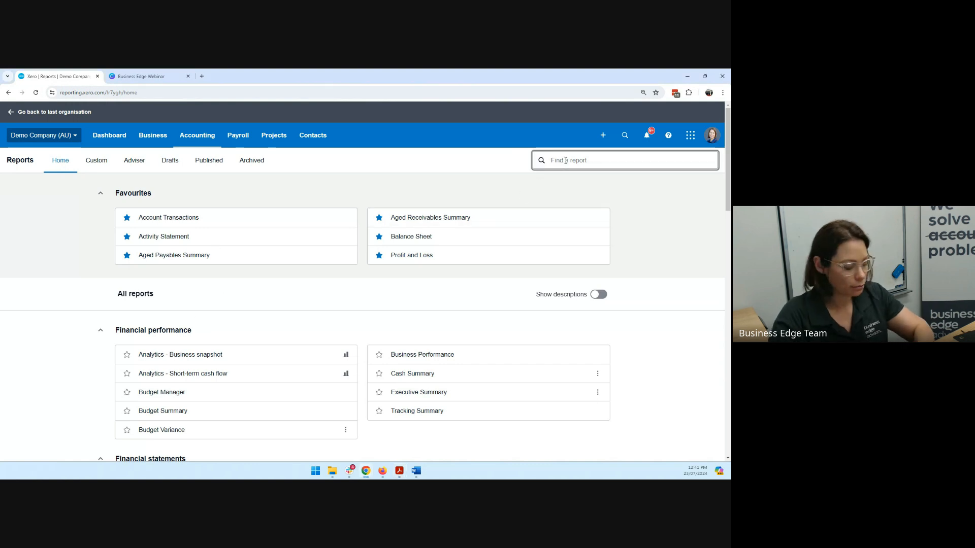
pyautogui.write('taxa')
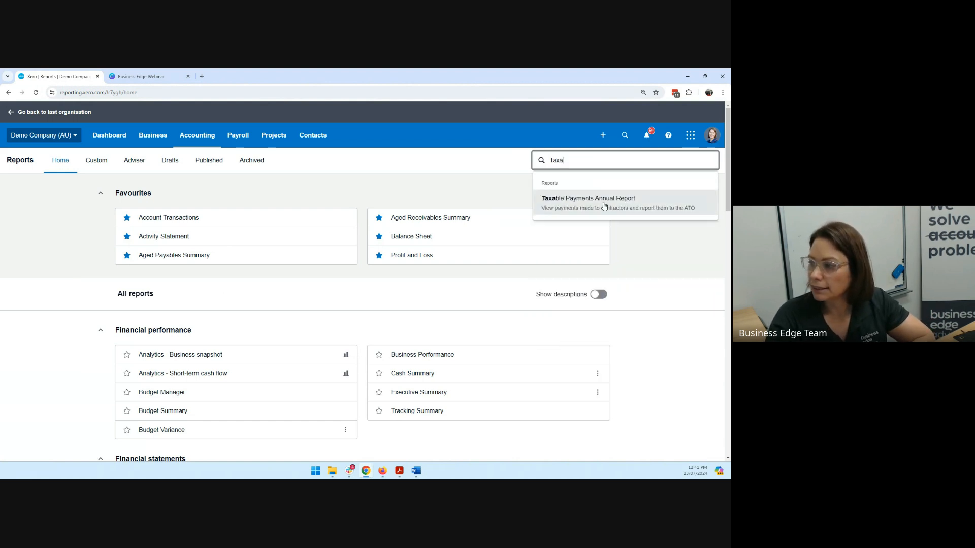
pyautogui.click(588, 198)
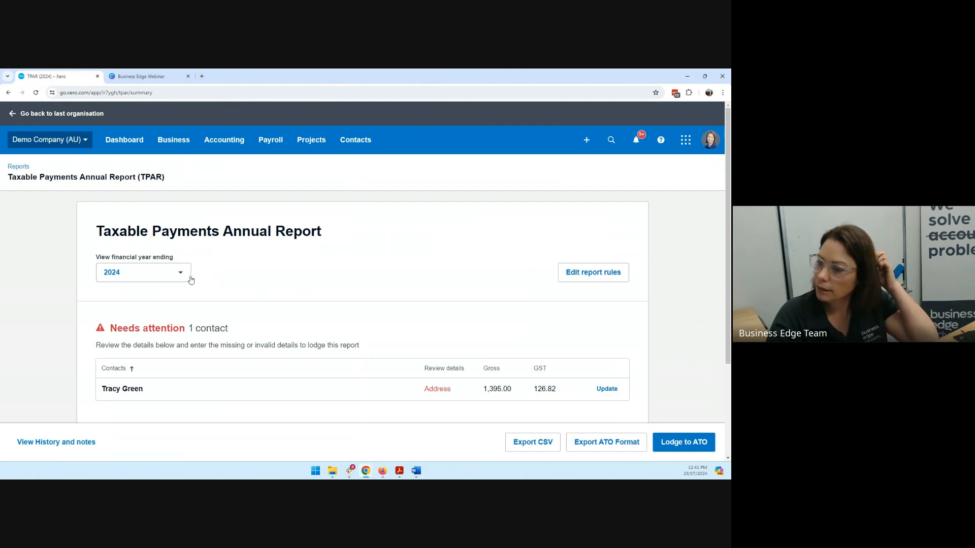
pyautogui.click(142, 272)
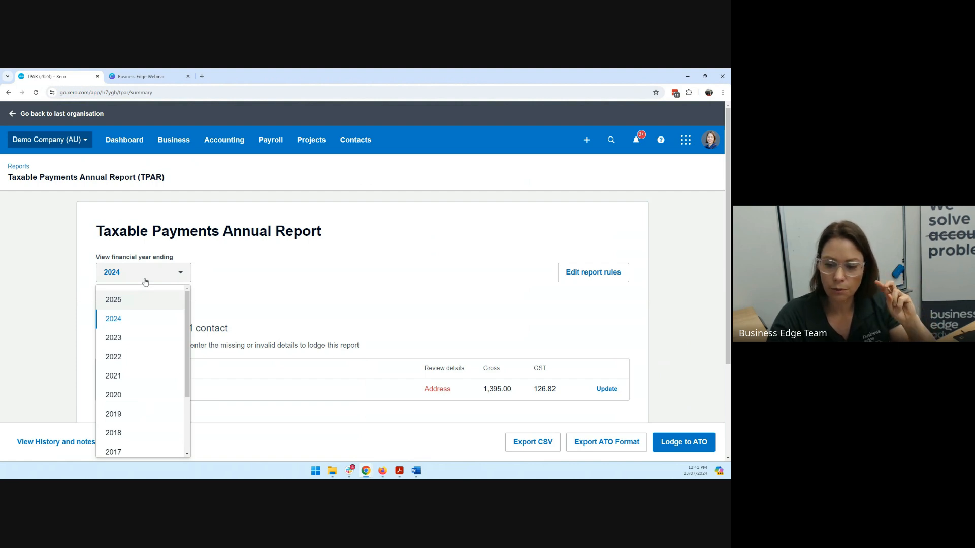
pyautogui.moveTo(114, 319)
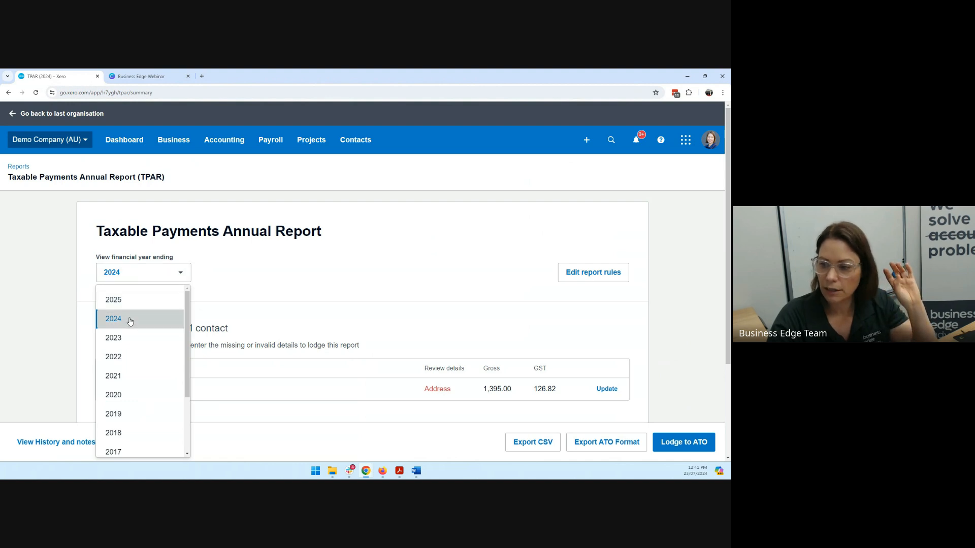
pyautogui.click(112, 319)
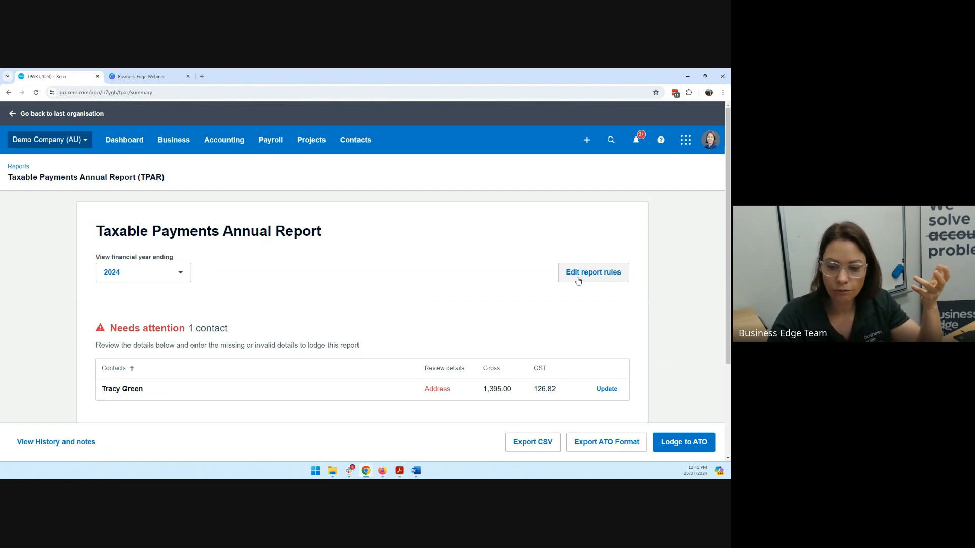
# Set the report rule's contact group to Contractors
pyautogui.click(592, 272)
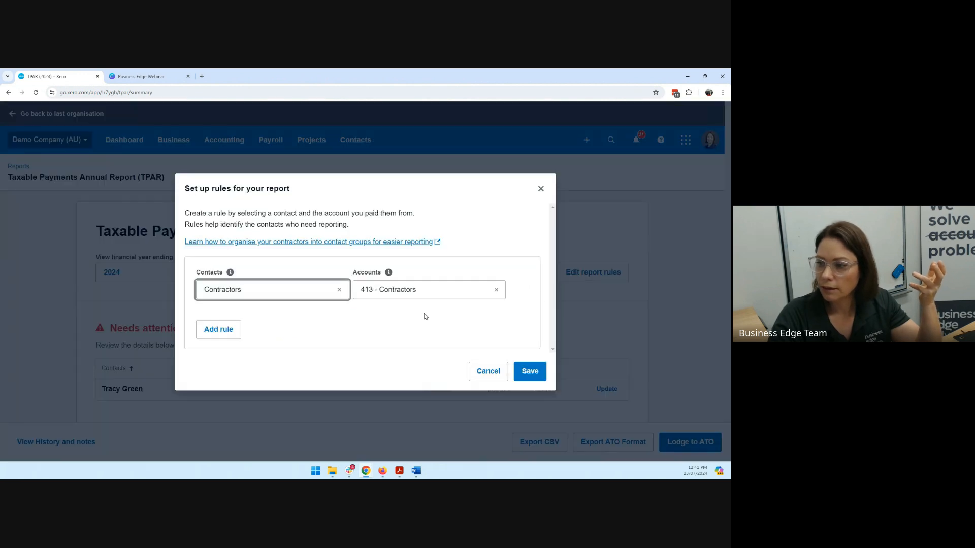
pyautogui.click(272, 289)
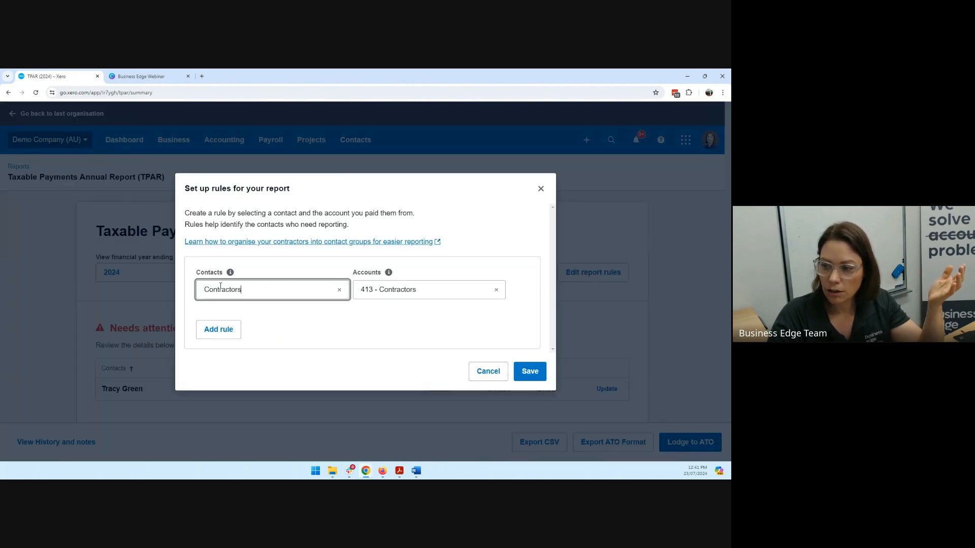
pyautogui.click(339, 289)
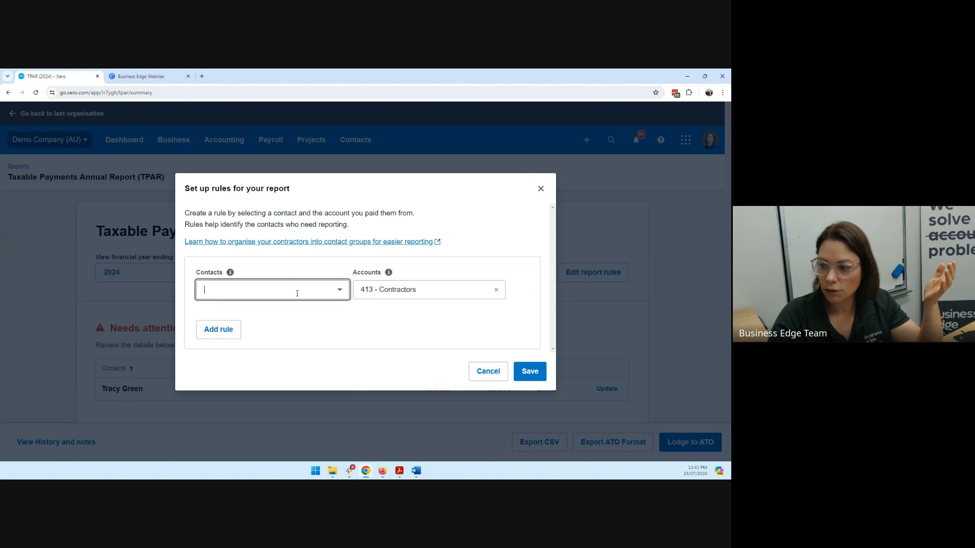
pyautogui.click(271, 289)
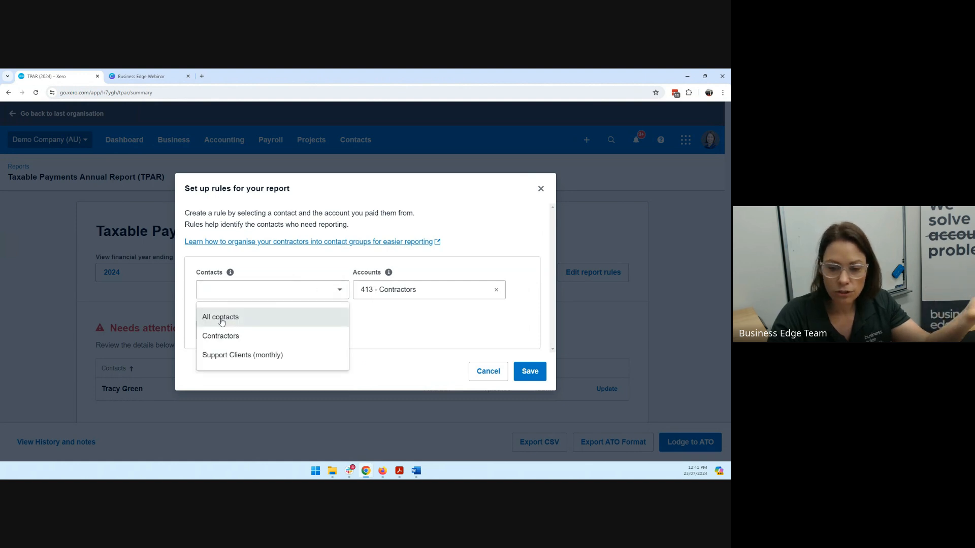
pyautogui.moveTo(242, 354)
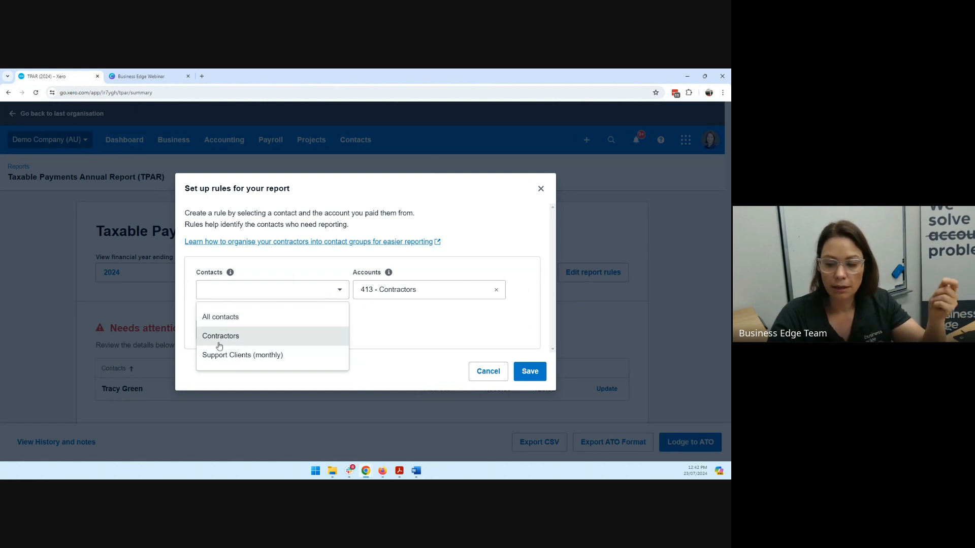
pyautogui.click(220, 336)
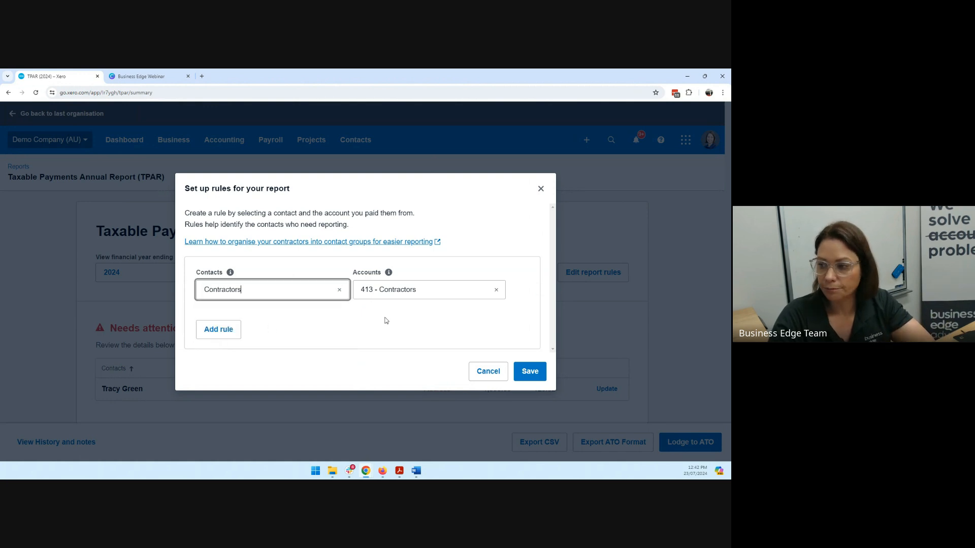
# Set the rule's account to 413 - Contractors and save the rule
pyautogui.click(495, 289)
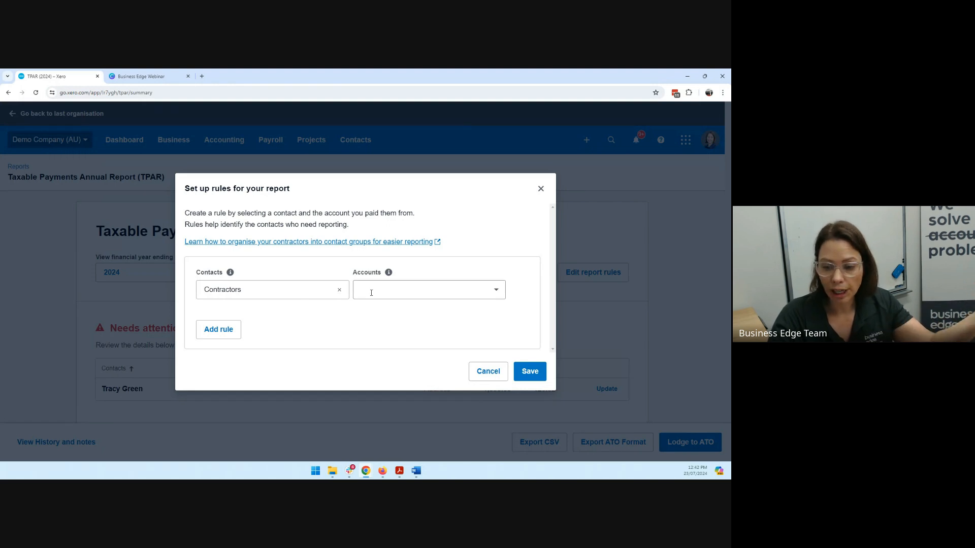
pyautogui.click(429, 289)
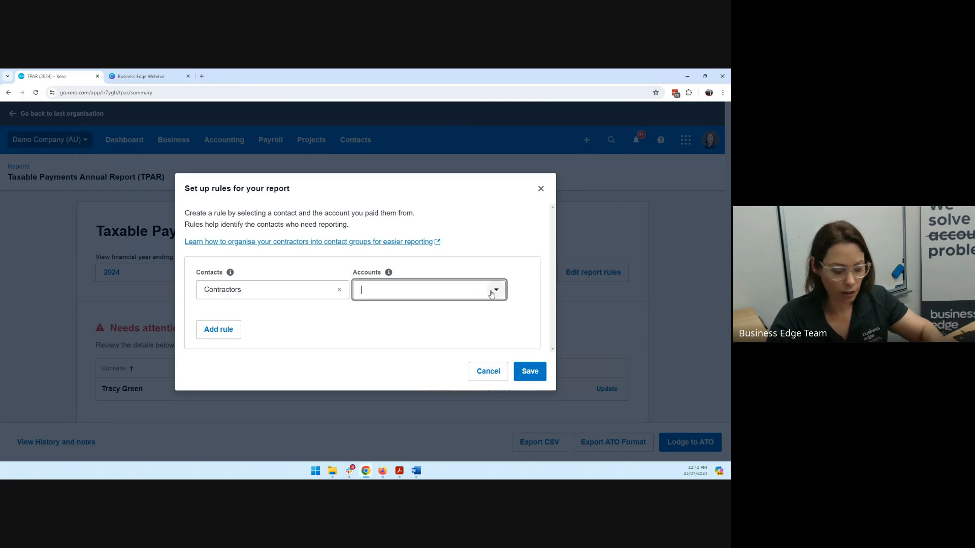
pyautogui.write('cont')
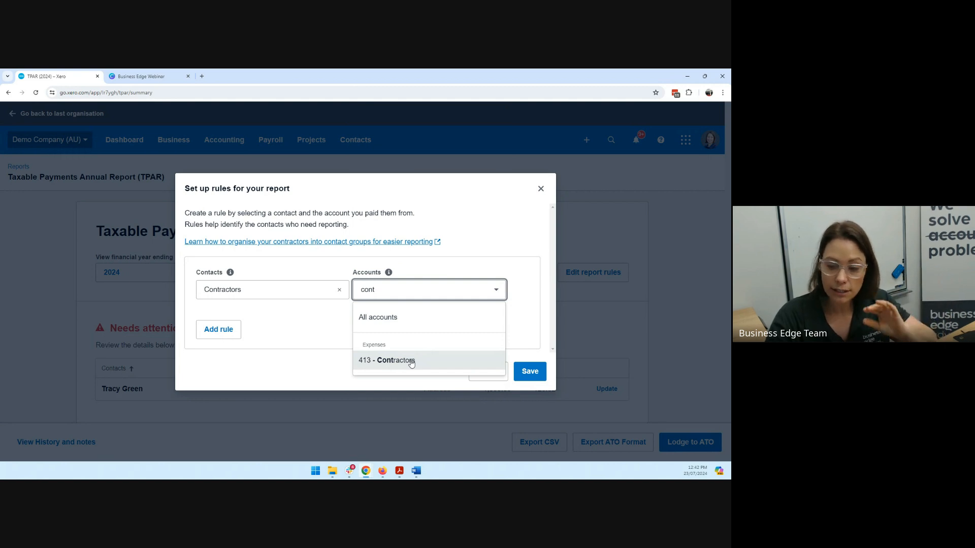
pyautogui.click(386, 360)
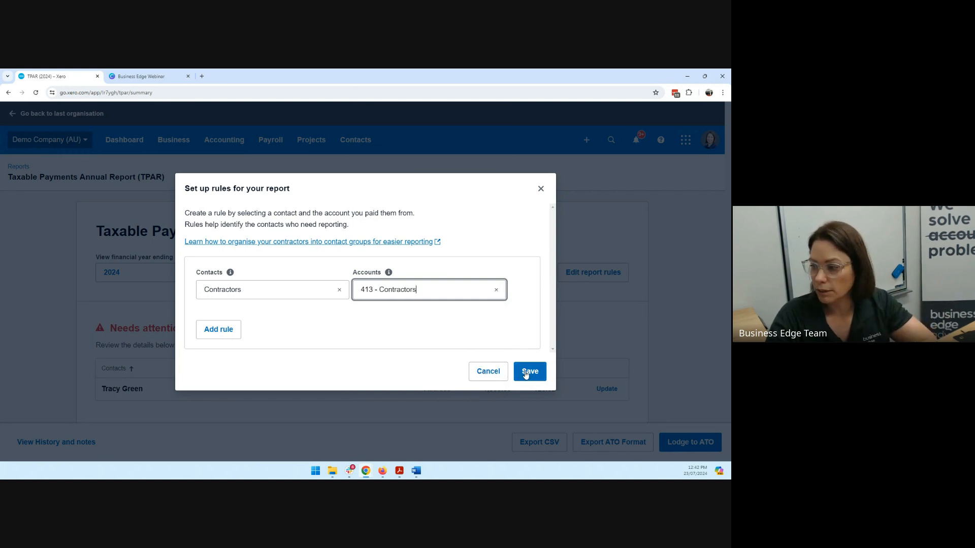
pyautogui.click(529, 371)
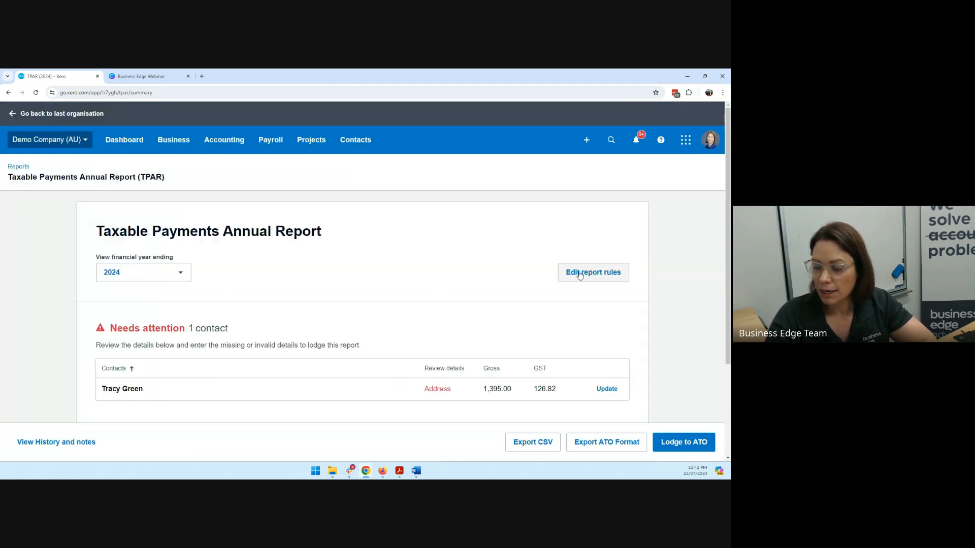
pyautogui.click(592, 272)
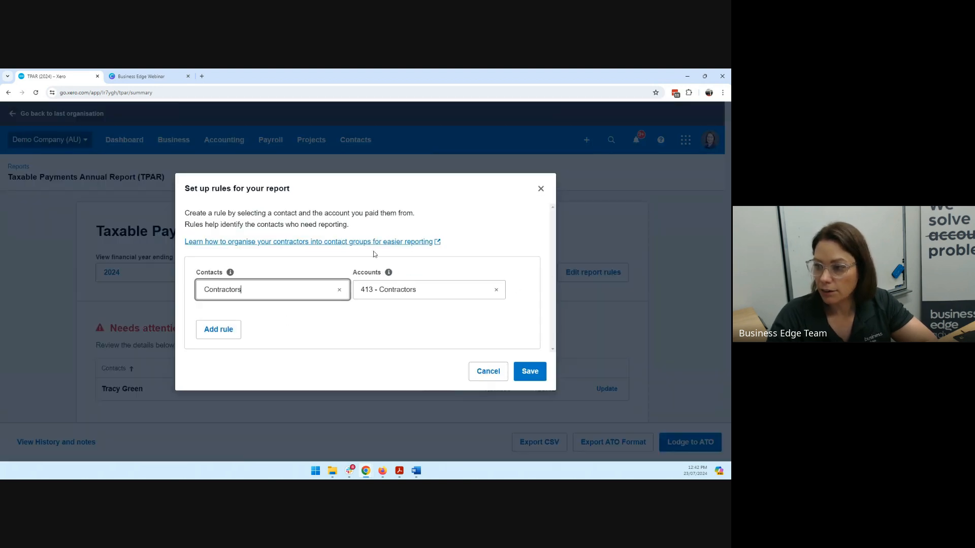
pyautogui.click(219, 329)
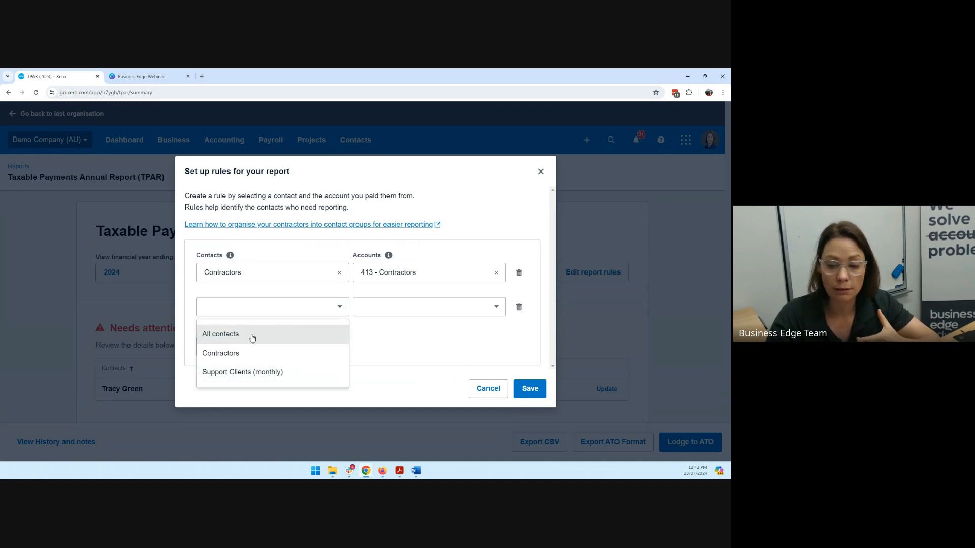
pyautogui.click(429, 306)
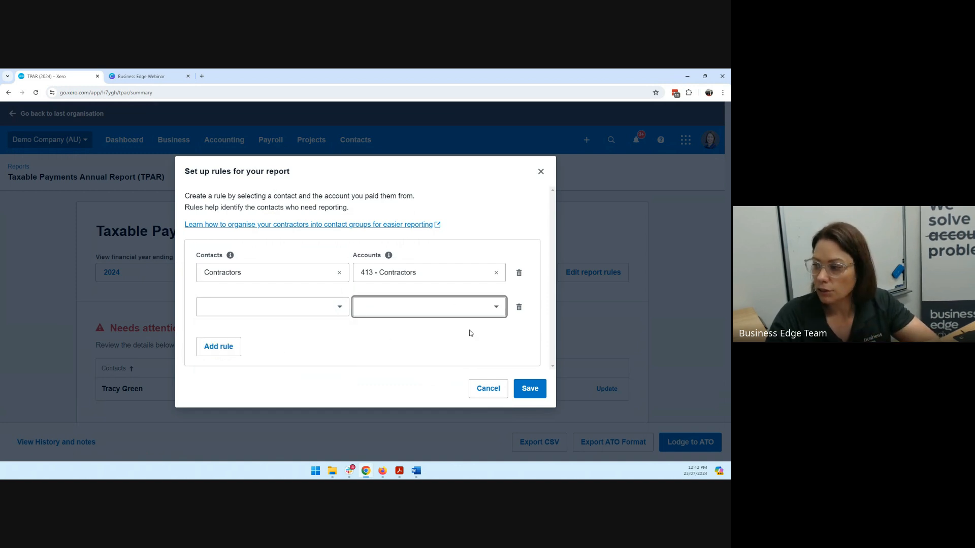
pyautogui.click(530, 388)
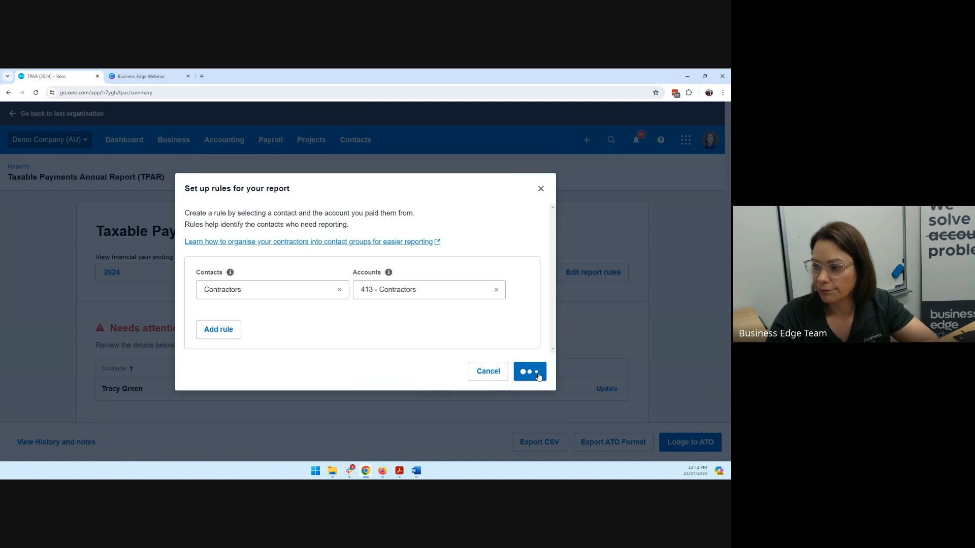
pyautogui.click(529, 371)
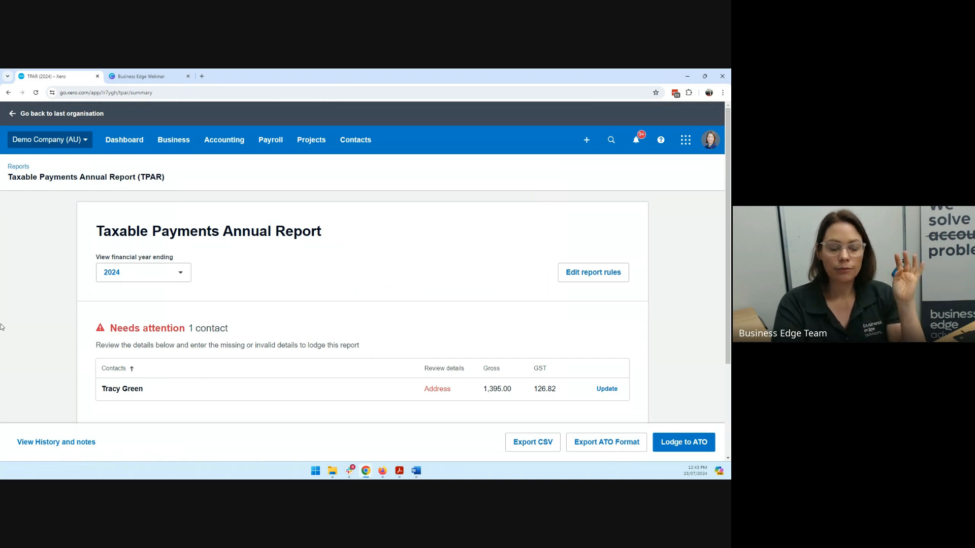
pyautogui.scroll(-3)
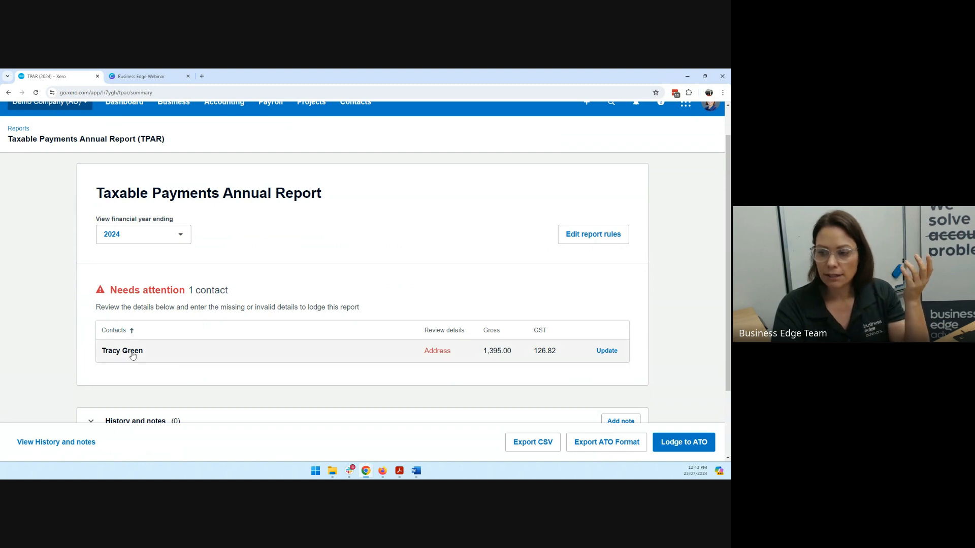
pyautogui.moveTo(144, 354)
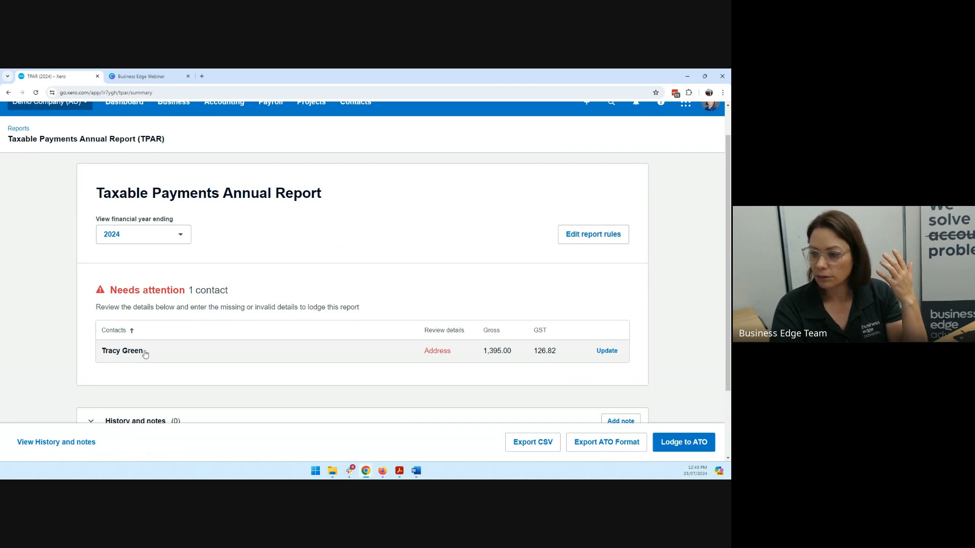
pyautogui.click(606, 351)
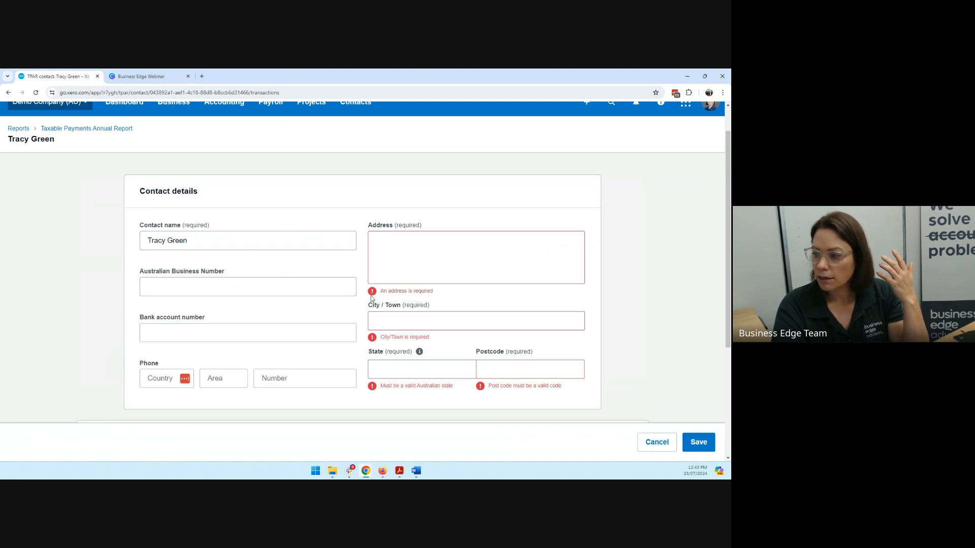
pyautogui.moveTo(496, 342)
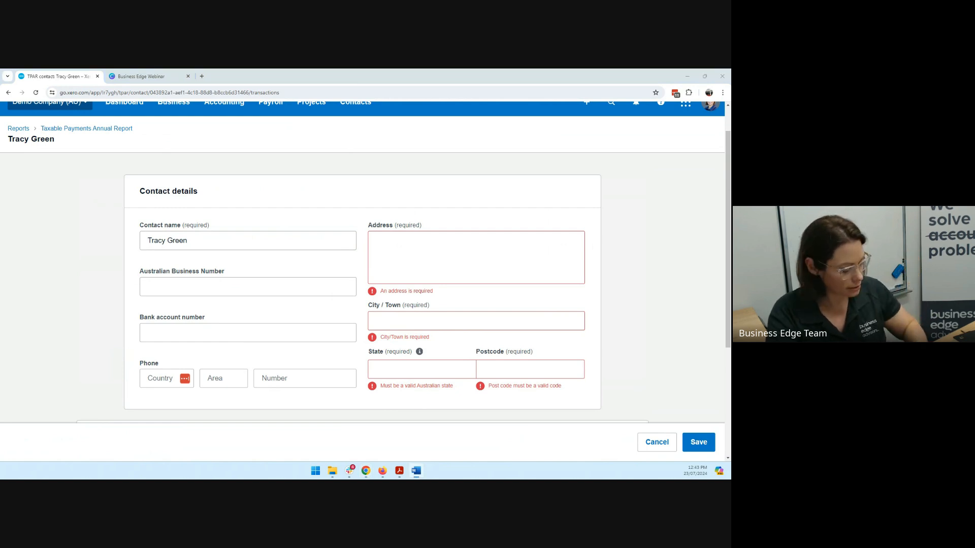
pyautogui.click(247, 286)
pyautogui.write('67 284 724 754')
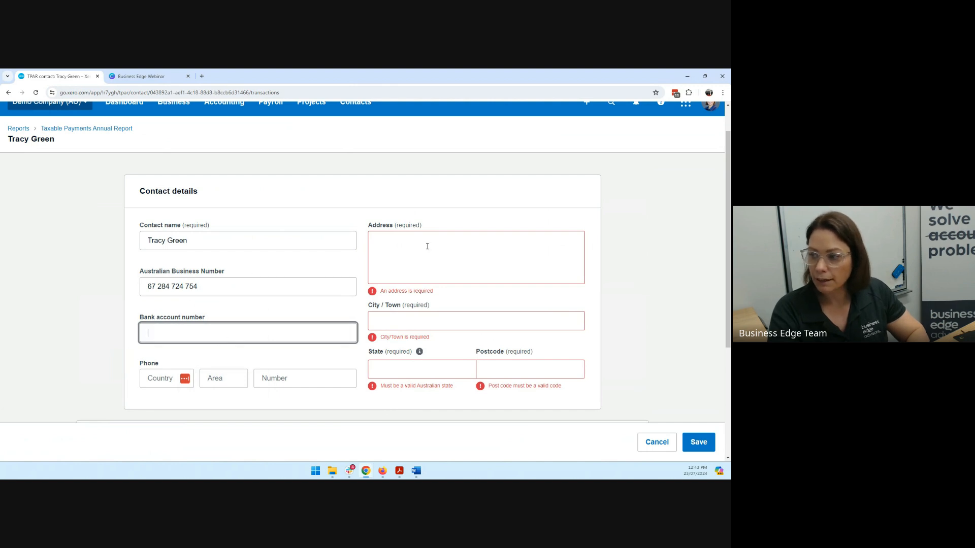
pyautogui.click(476, 257)
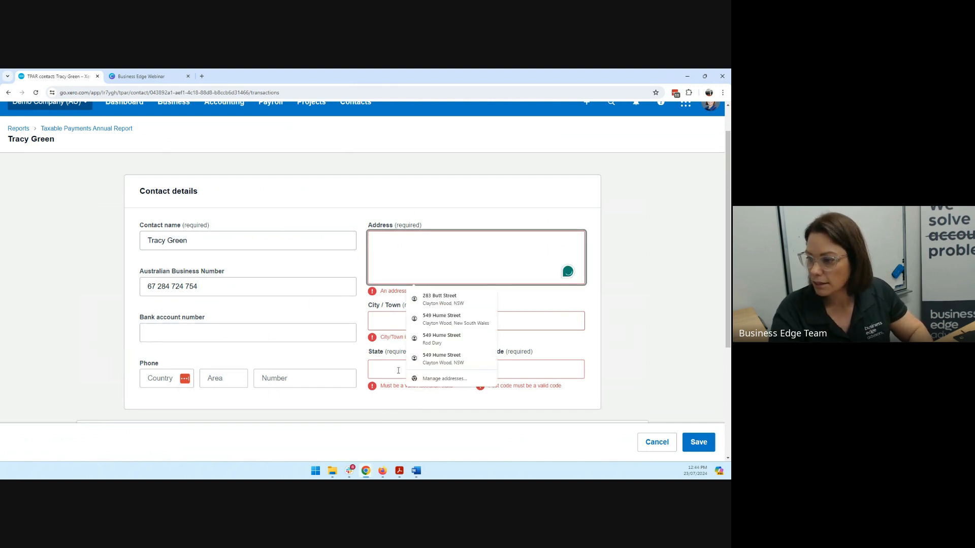
pyautogui.click(528, 368)
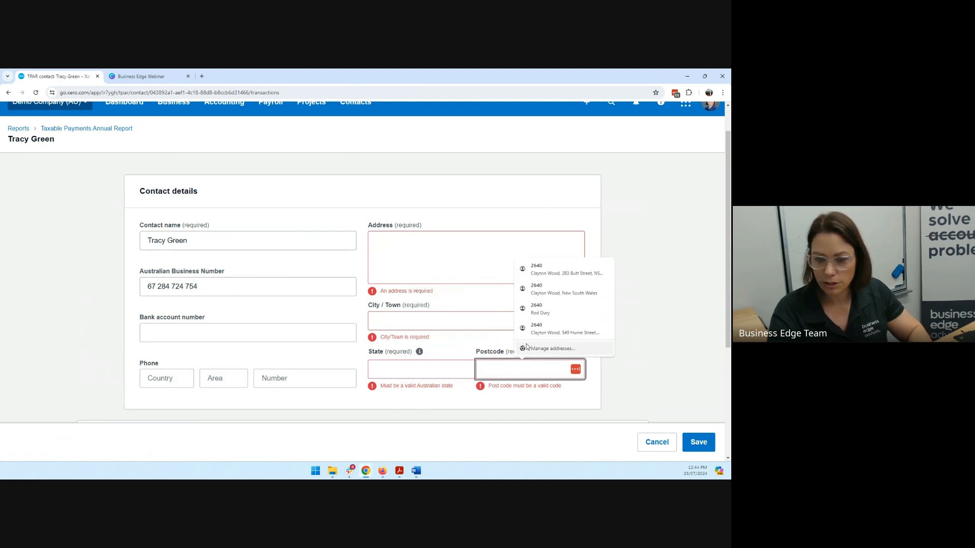
pyautogui.write('3002')
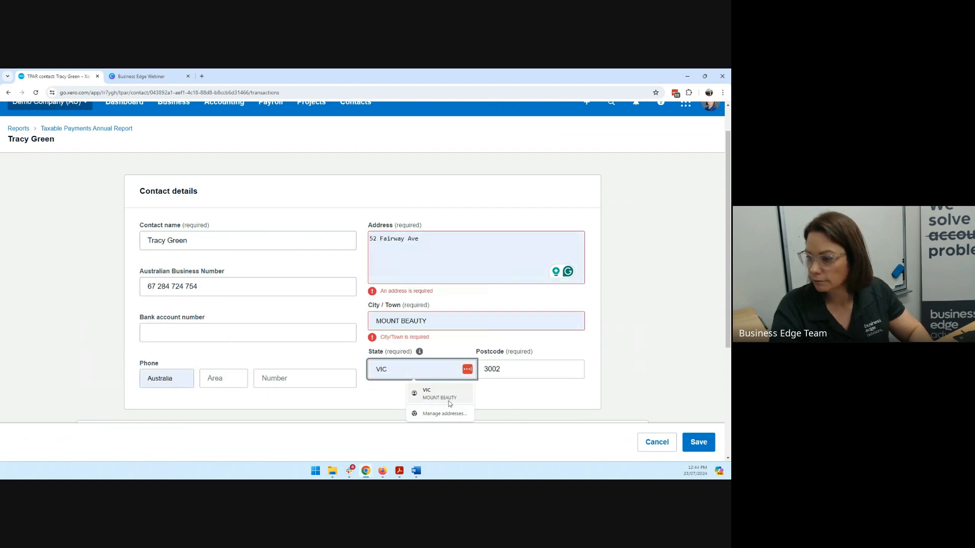
pyautogui.click(222, 378)
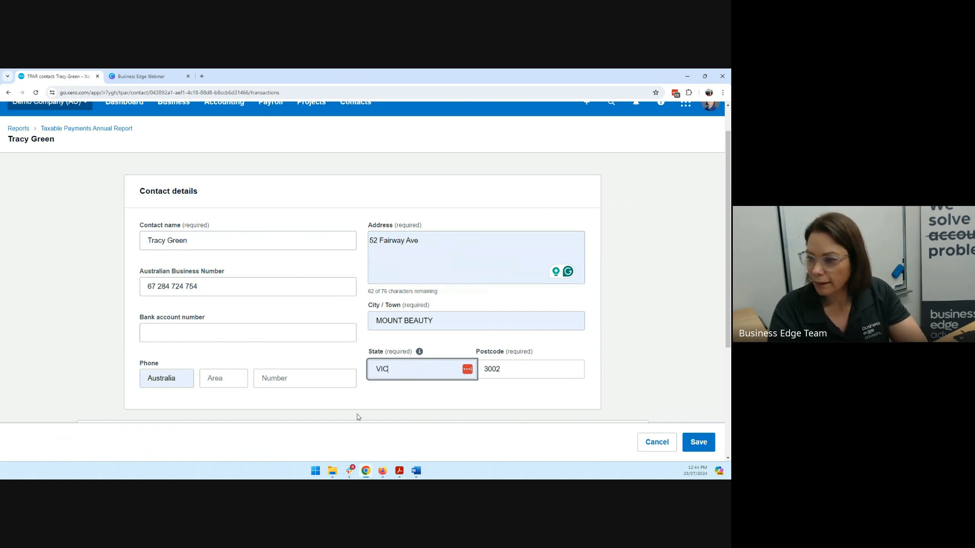
pyautogui.moveTo(628, 401)
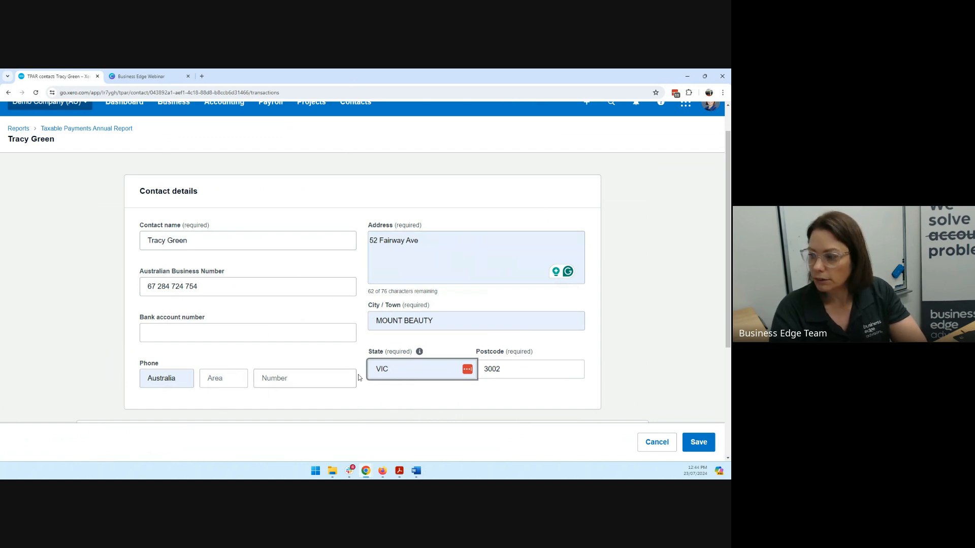
# Search Google for 'abn look up'
pyautogui.click(697, 442)
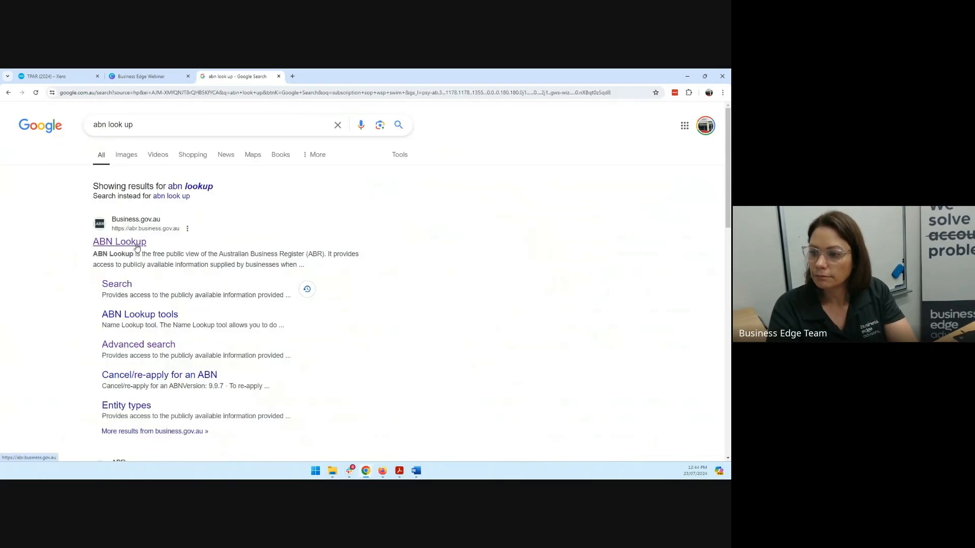
pyautogui.click(119, 241)
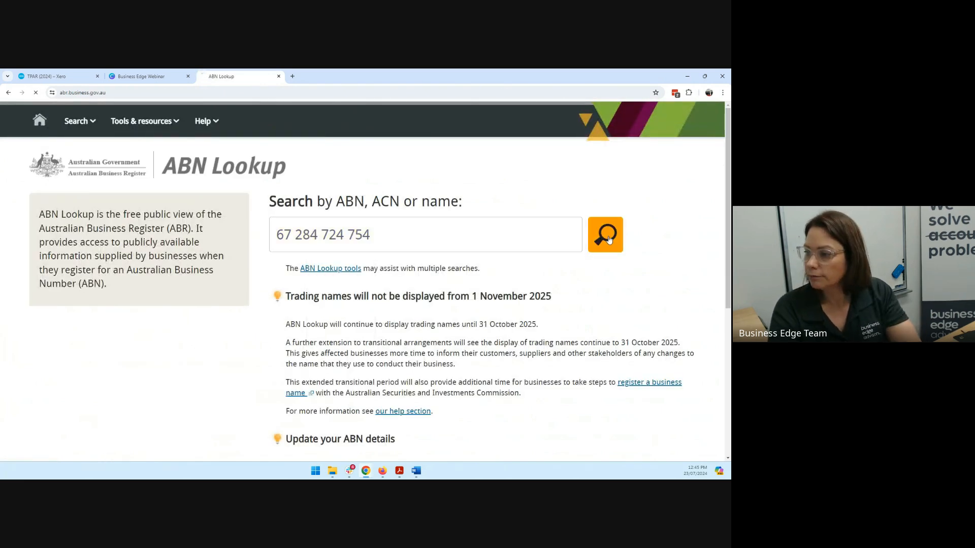
pyautogui.click(604, 235)
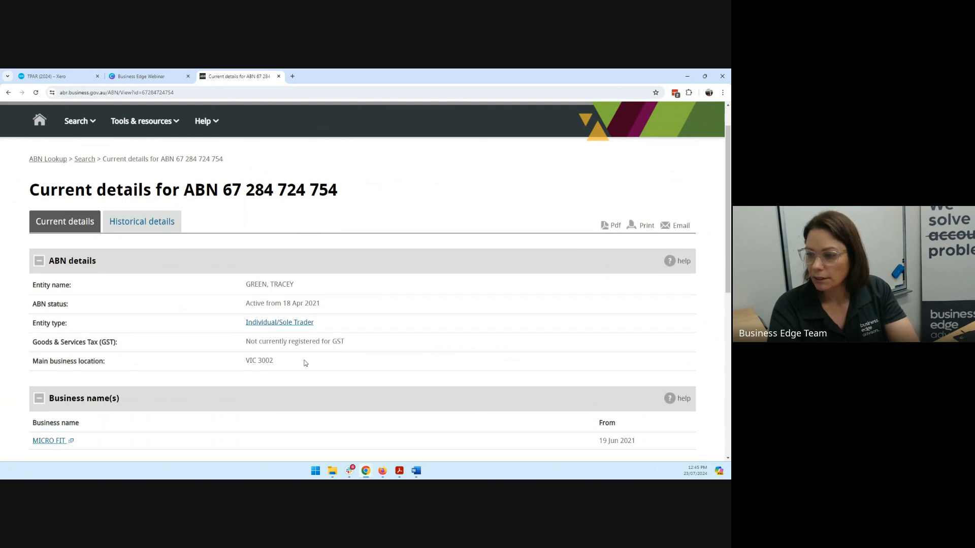
pyautogui.scroll(-3)
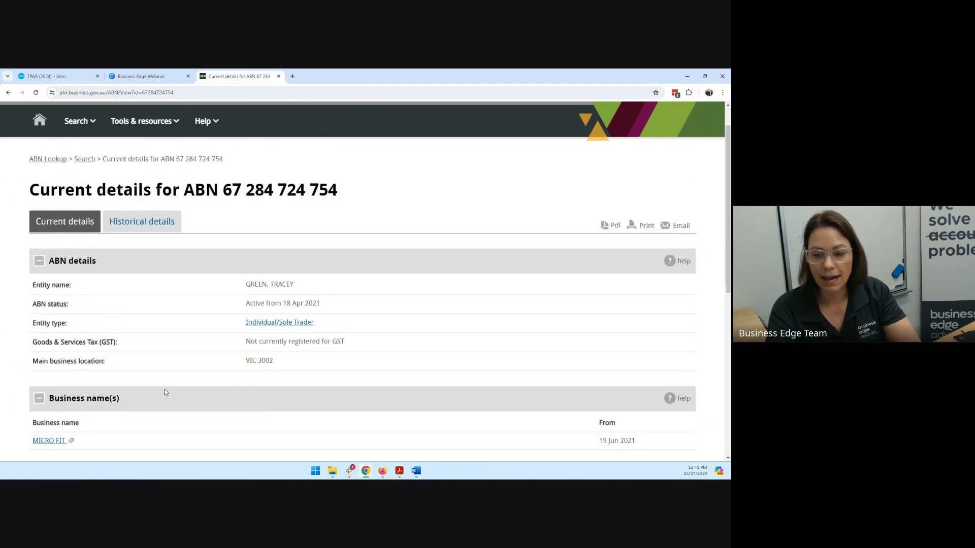
pyautogui.scroll(-3)
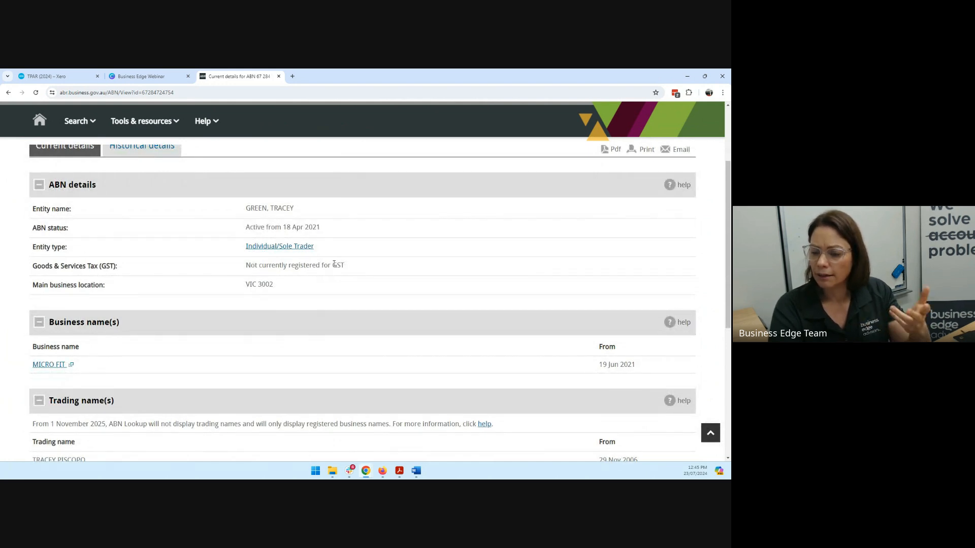
pyautogui.click(56, 76)
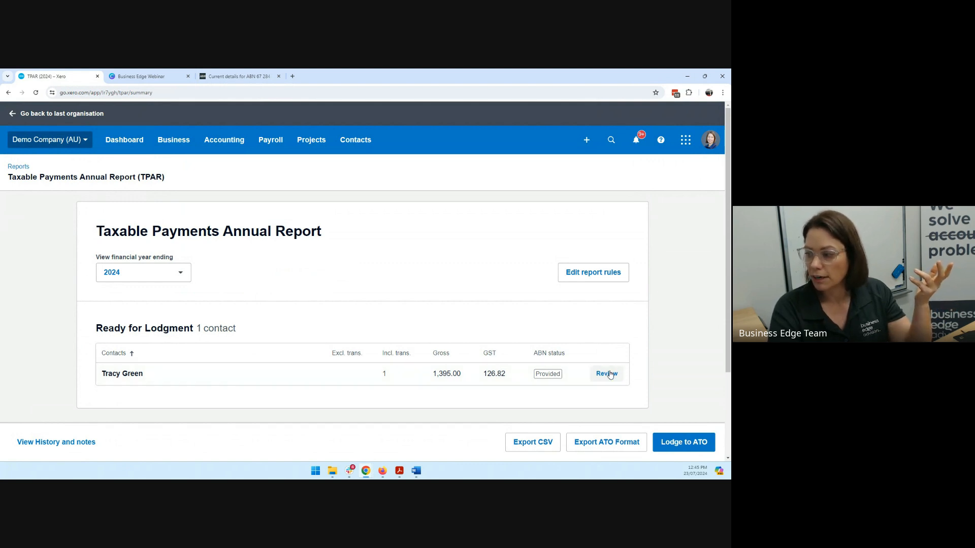
pyautogui.click(606, 373)
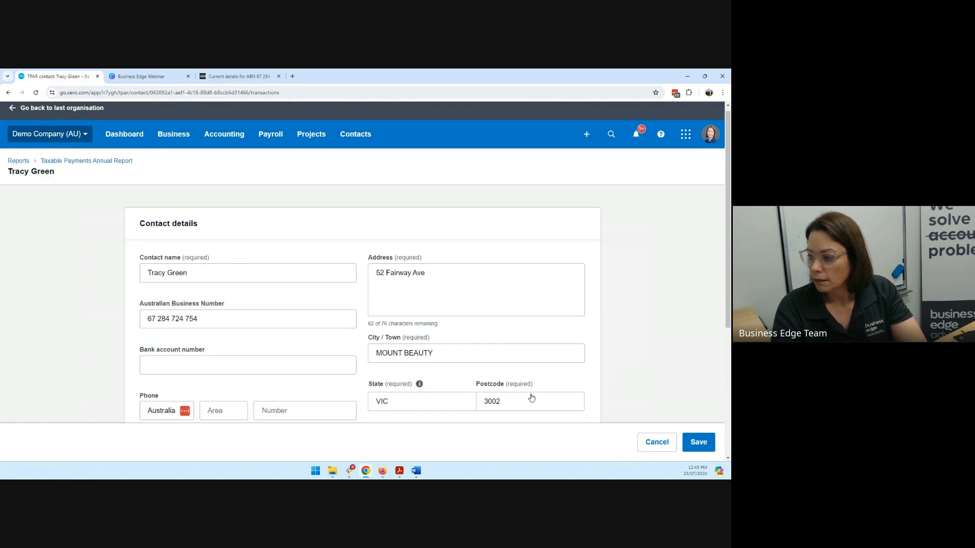
pyautogui.scroll(-3)
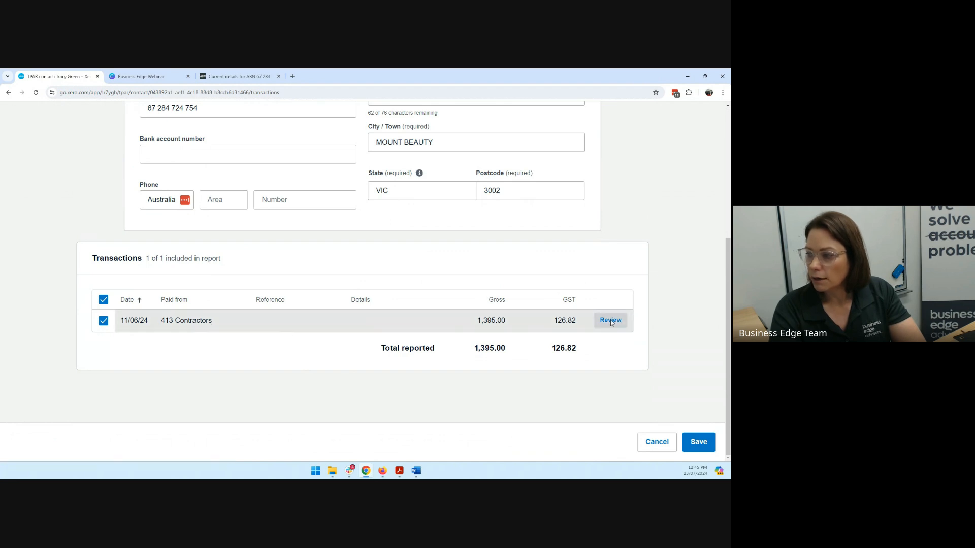
pyautogui.click(610, 320)
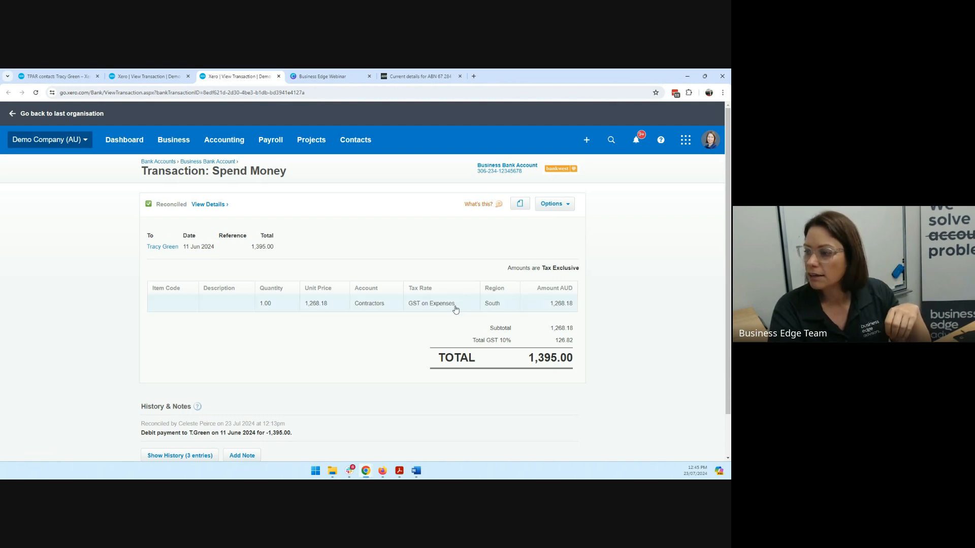
# Change the 1,395.00 payment's tax rate from GST on Expenses to BAS Excluded and update
pyautogui.click(553, 203)
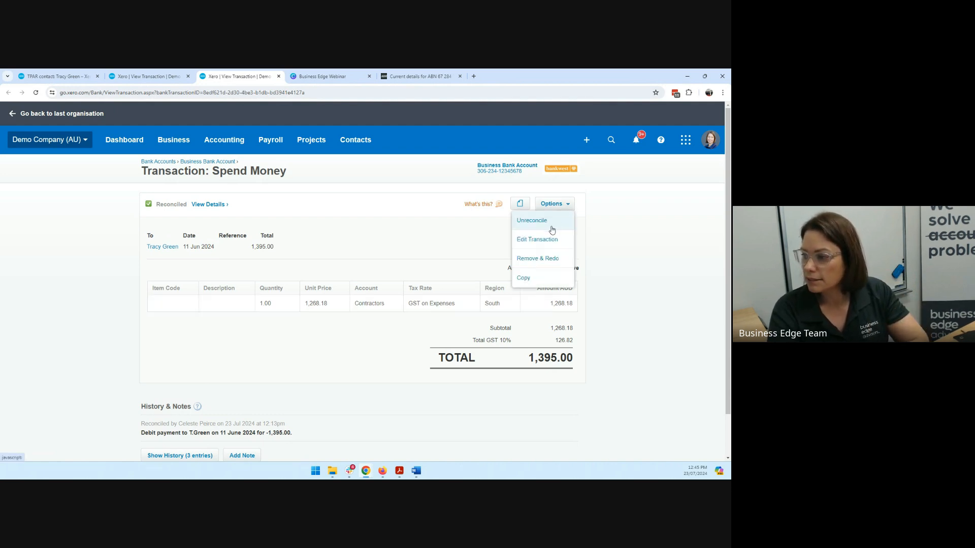
pyautogui.click(531, 220)
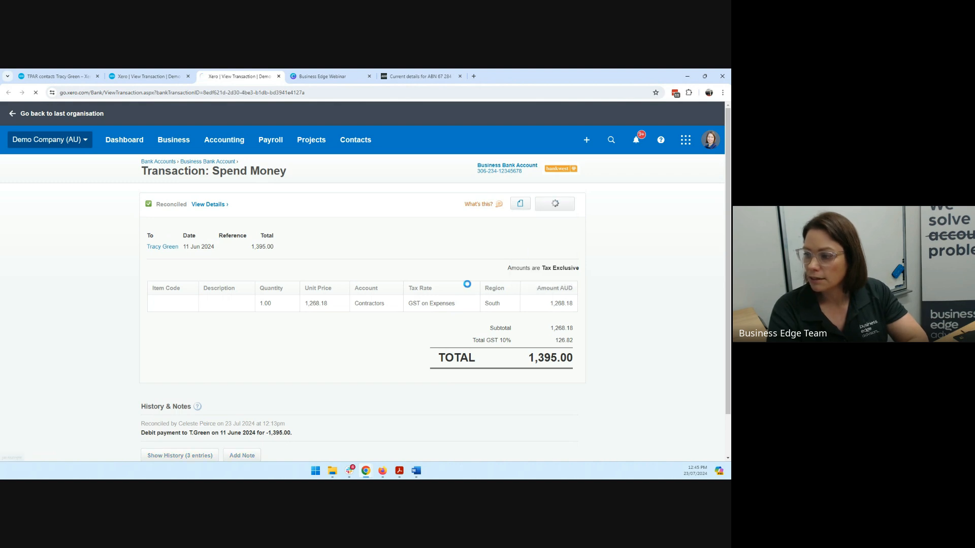
pyautogui.click(554, 203)
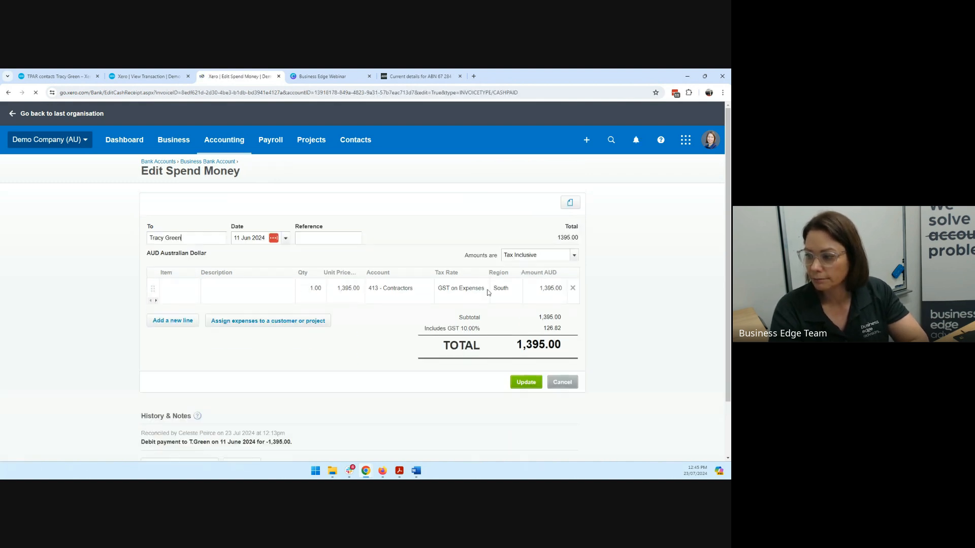
pyautogui.click(460, 288)
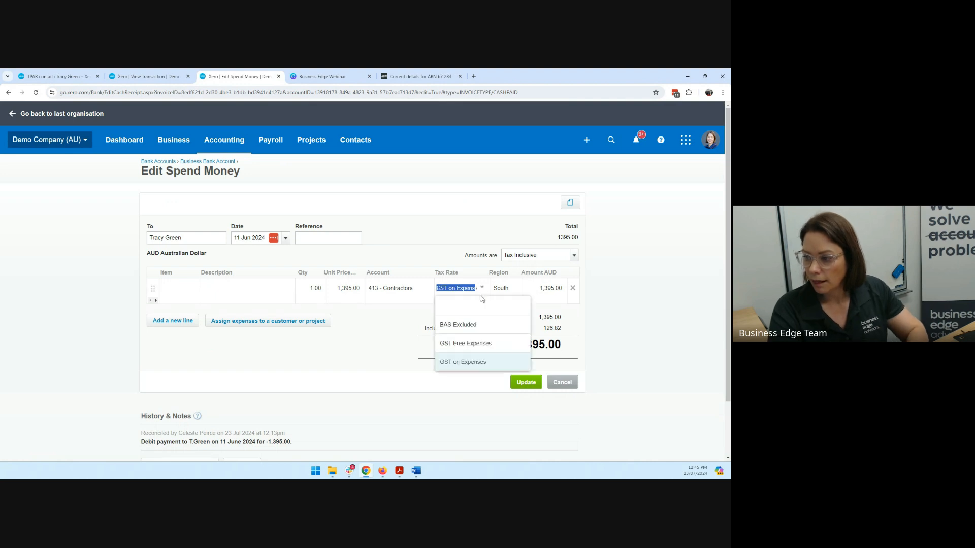
pyautogui.moveTo(475, 327)
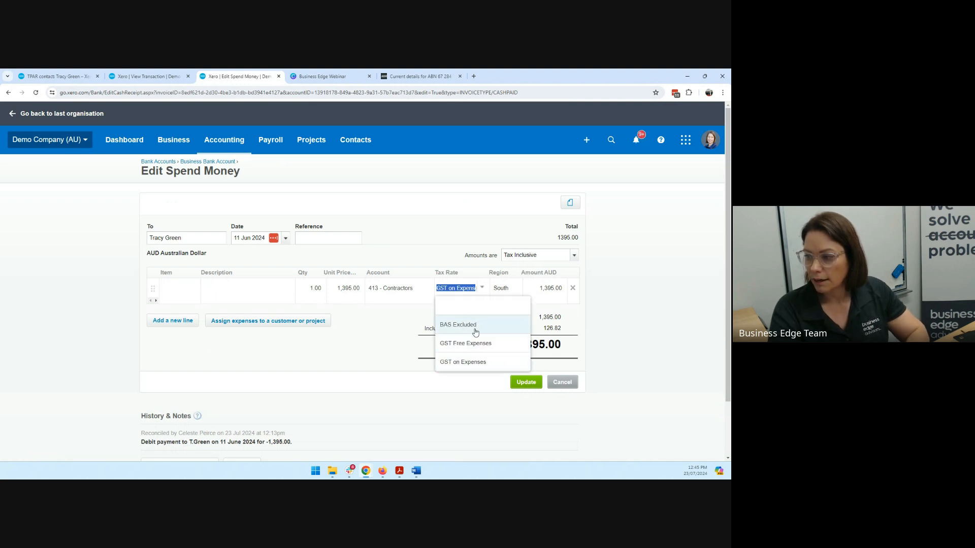
pyautogui.click(458, 325)
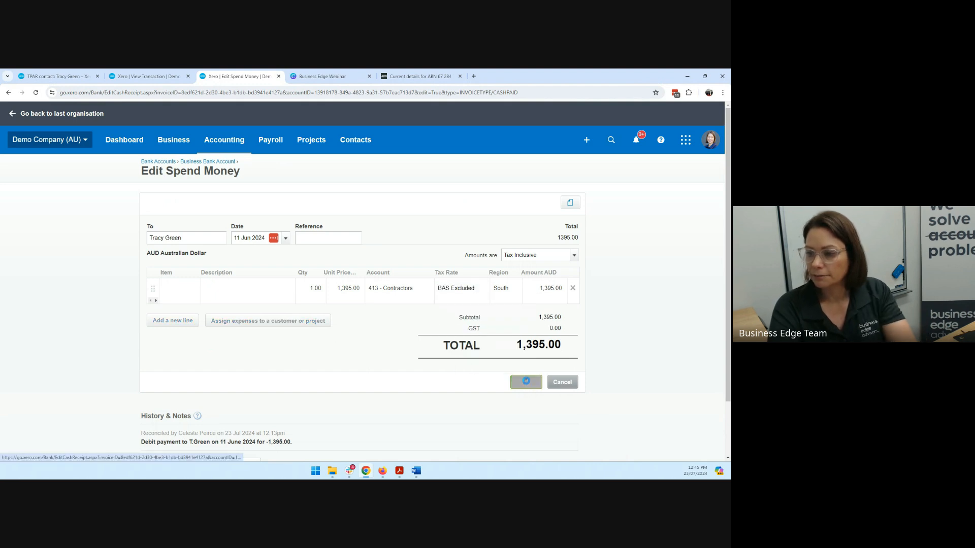
pyautogui.click(525, 382)
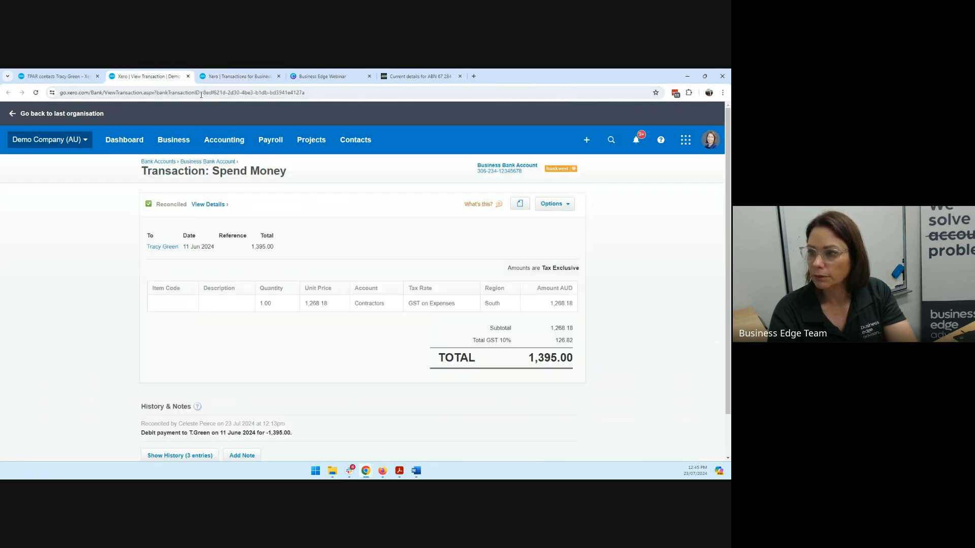
# Reopen the 2024 Taxable Payments Annual Report through a 'tax' report search
pyautogui.click(224, 140)
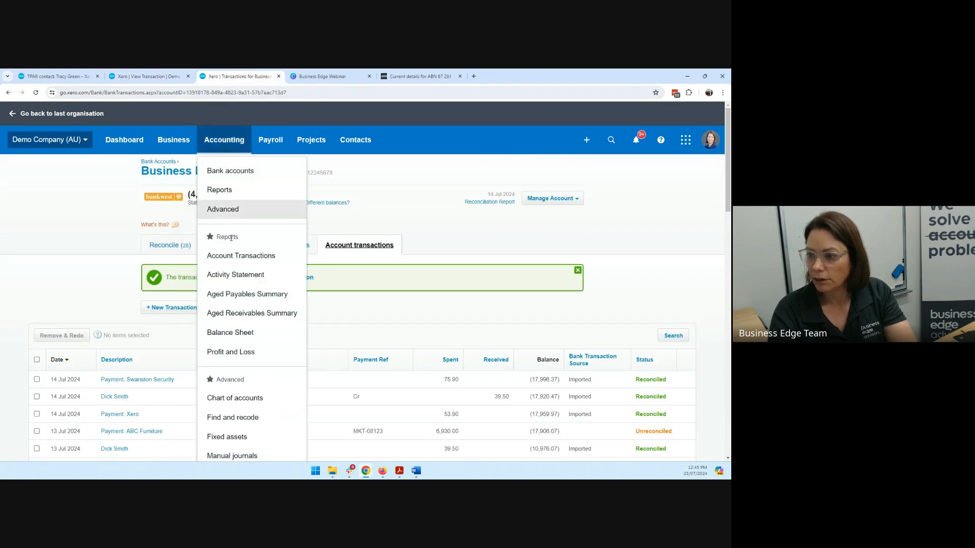
pyautogui.click(219, 190)
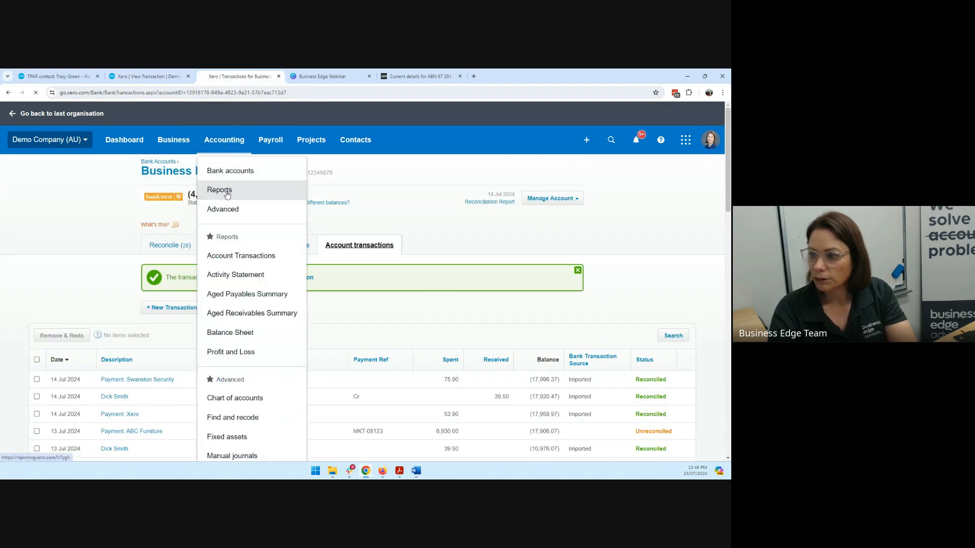
pyautogui.click(219, 190)
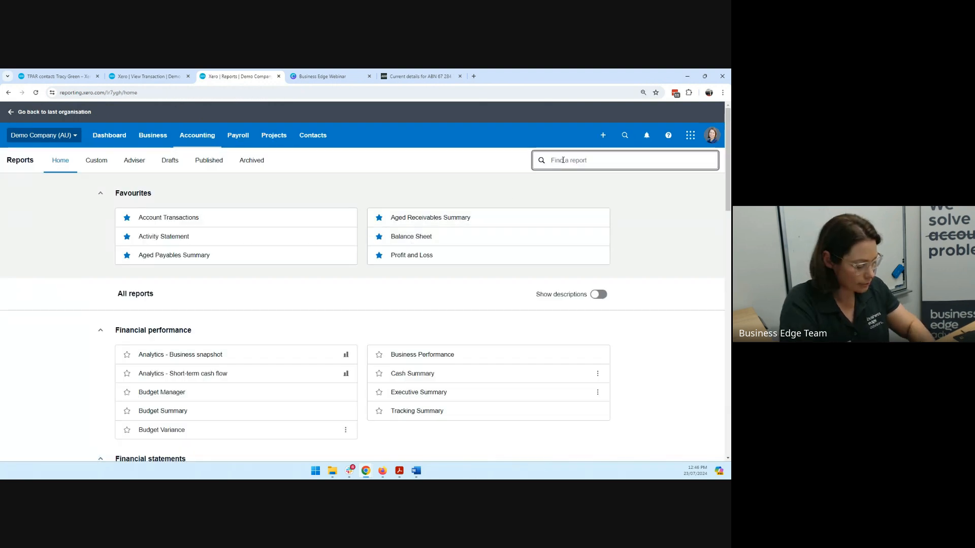
pyautogui.write('tax')
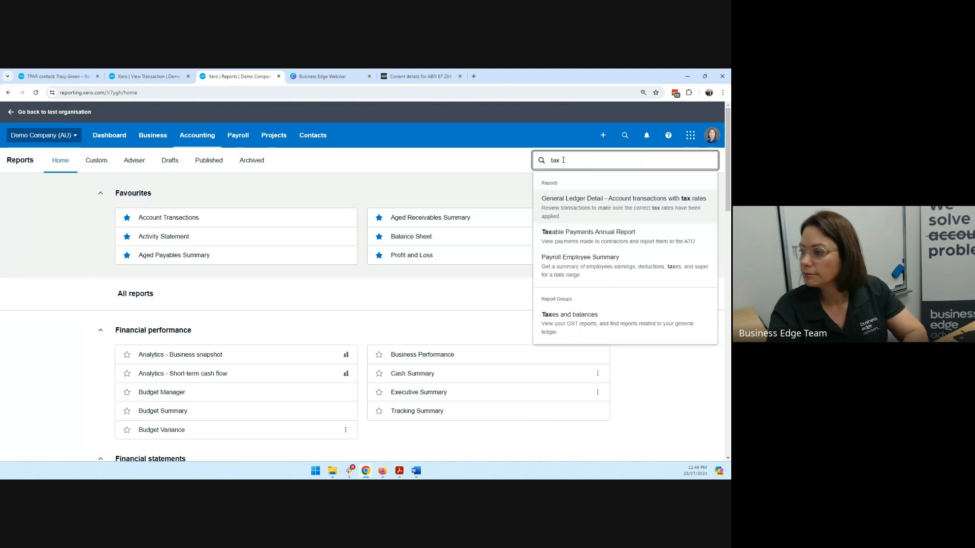
pyautogui.click(588, 232)
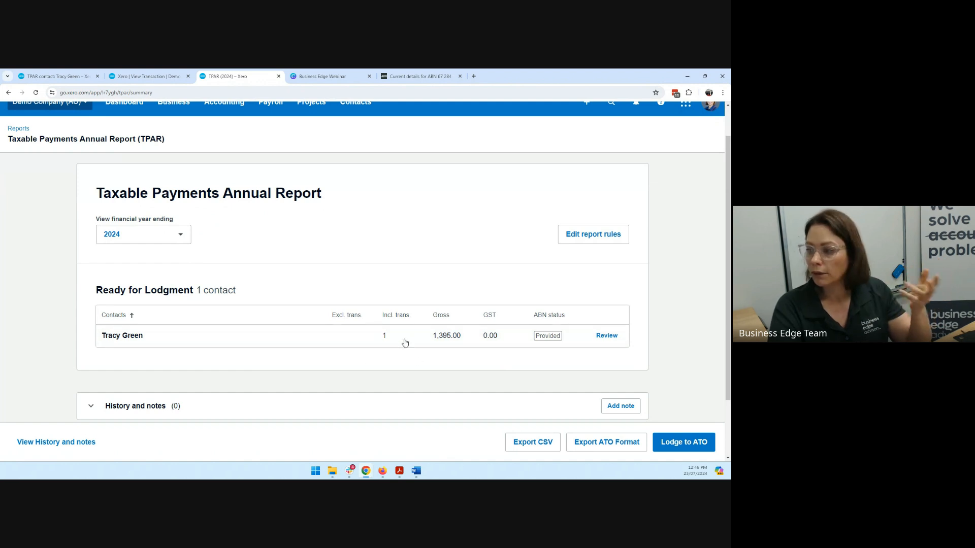
pyautogui.scroll(-3)
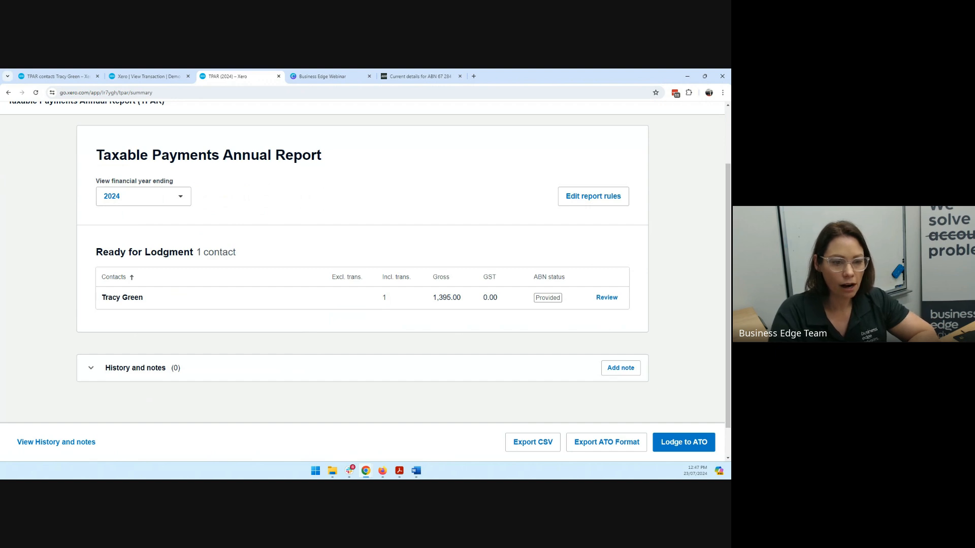
pyautogui.moveTo(532, 410)
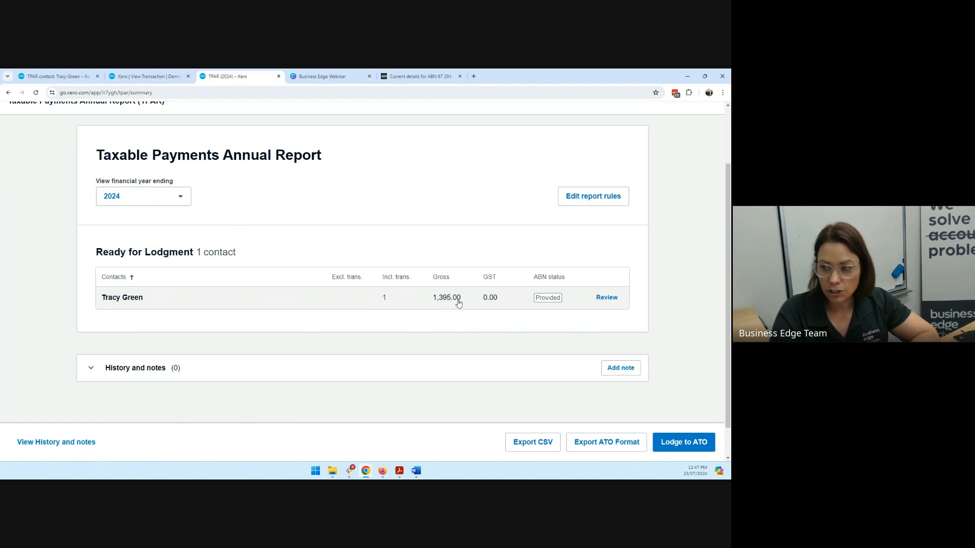
pyautogui.moveTo(415, 310)
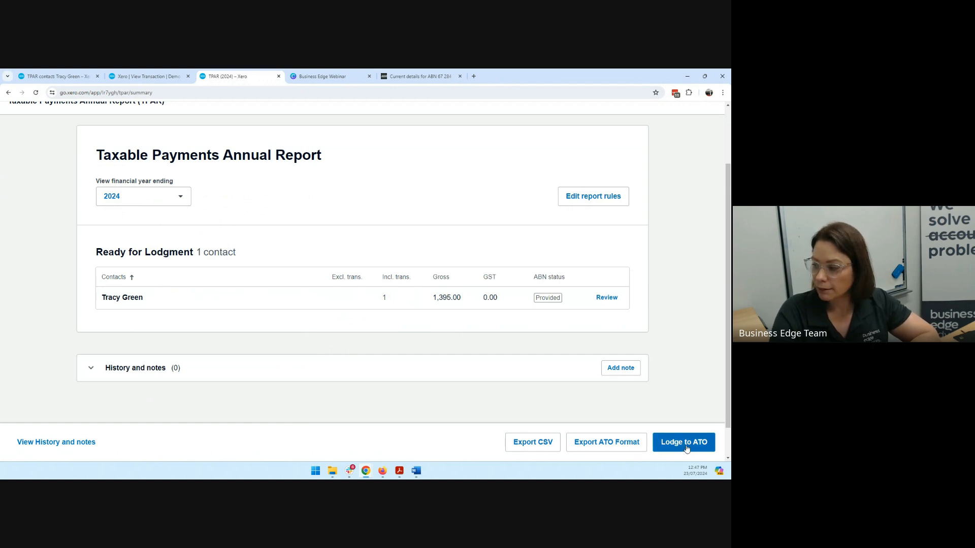
pyautogui.click(683, 442)
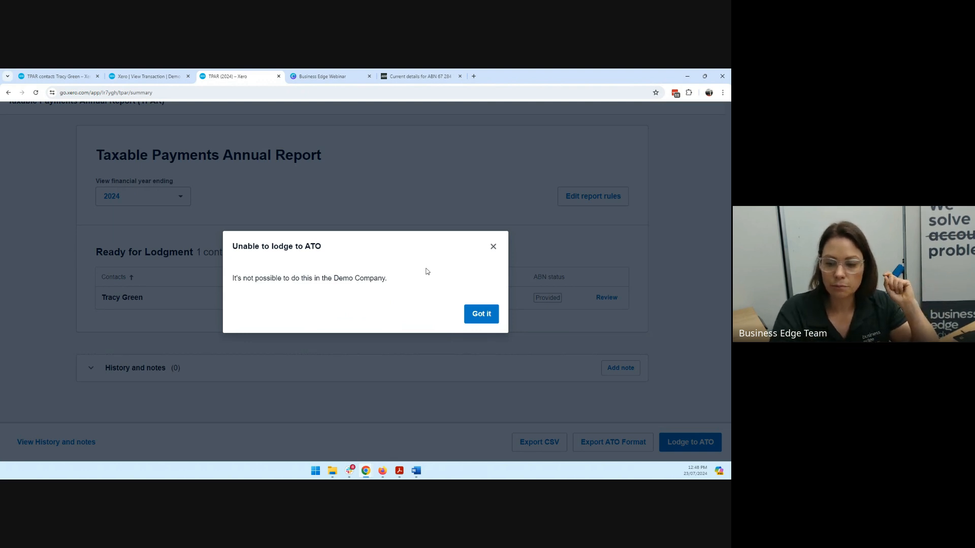
pyautogui.click(481, 314)
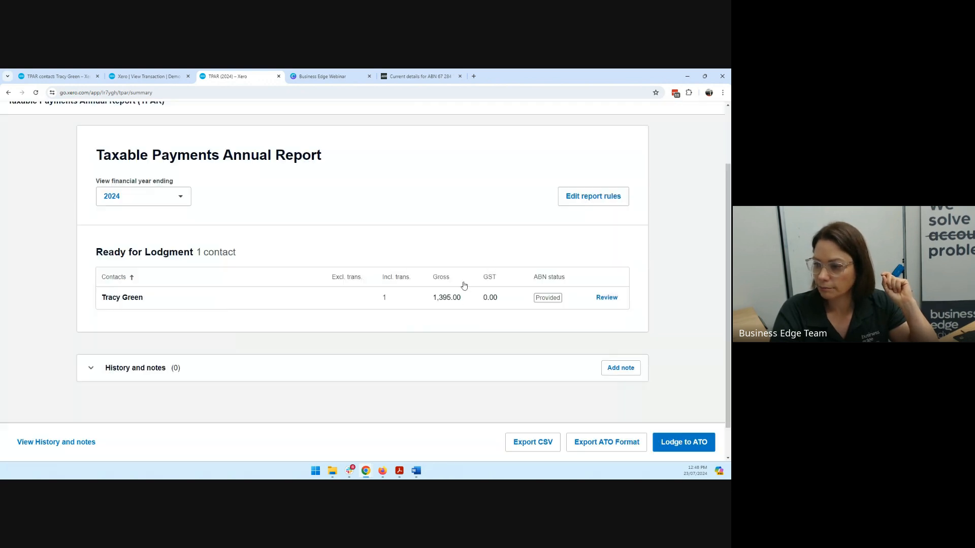
pyautogui.moveTo(66, 391)
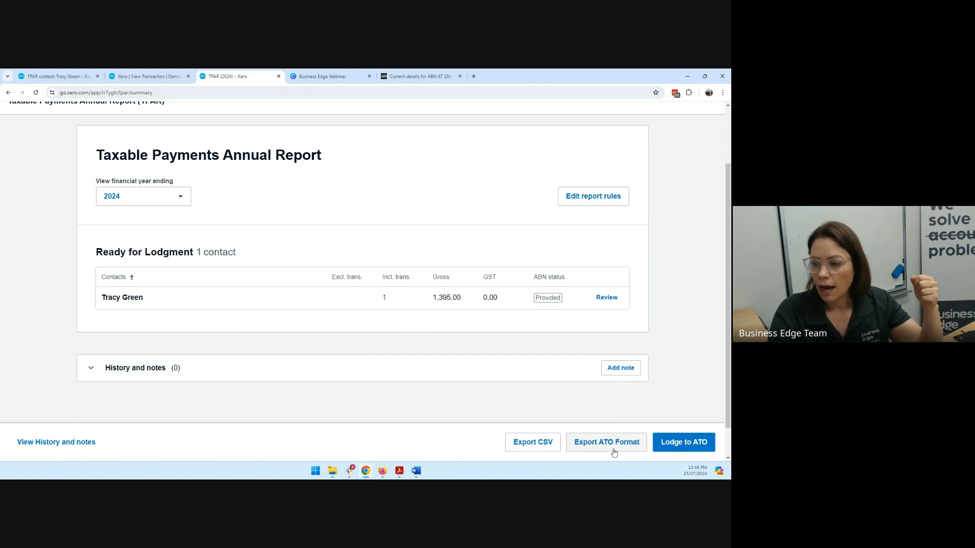
pyautogui.moveTo(155, 415)
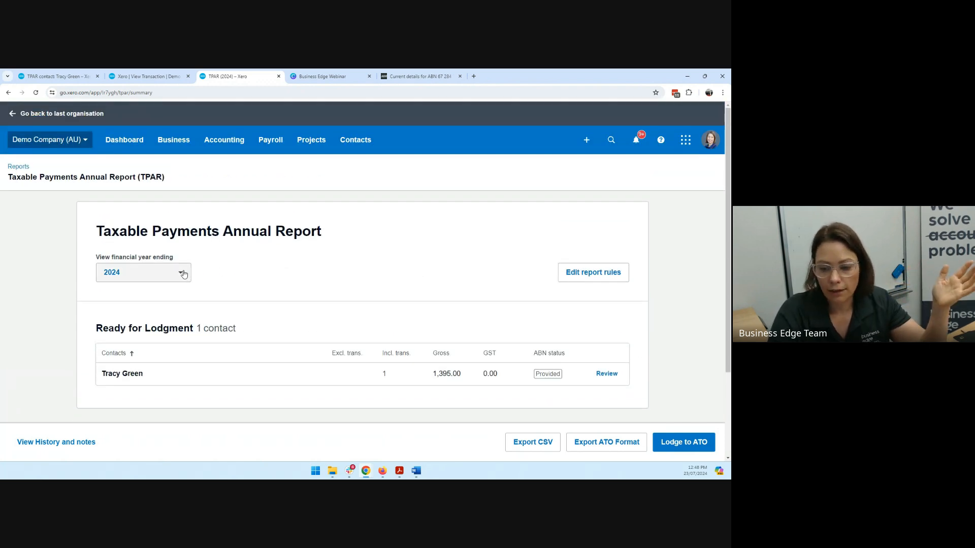
# Show the TPAR for financial year ending 2023, then return to the Business Edge Webinar slides
pyautogui.click(143, 273)
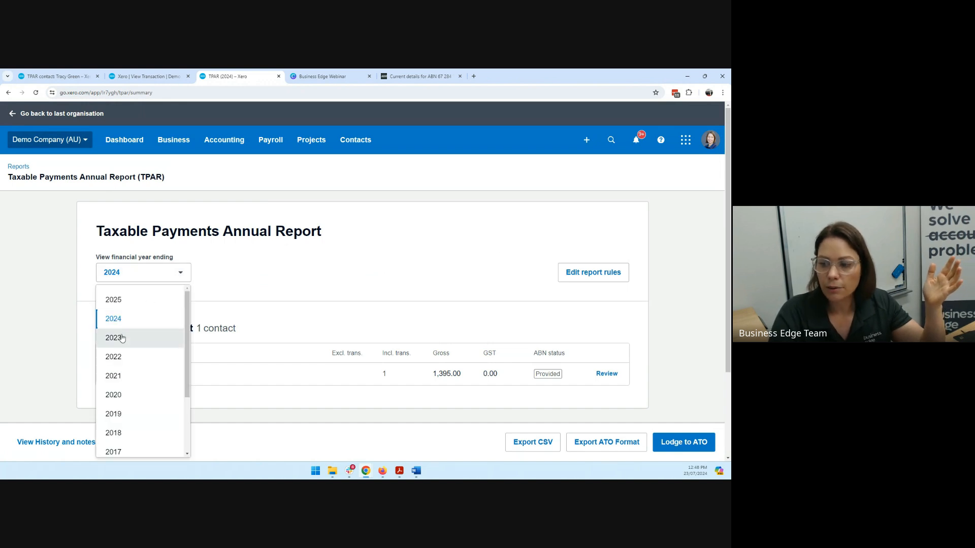
pyautogui.click(113, 338)
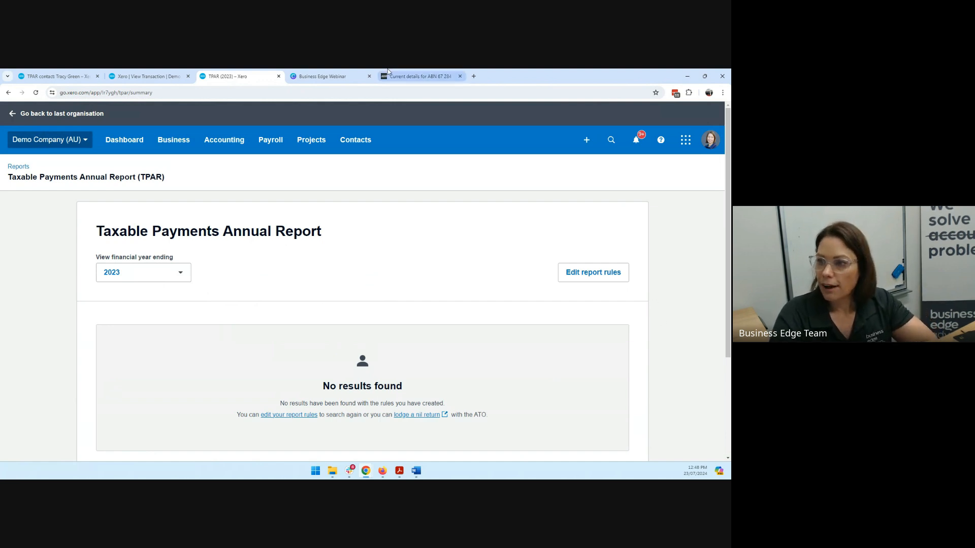
pyautogui.click(320, 75)
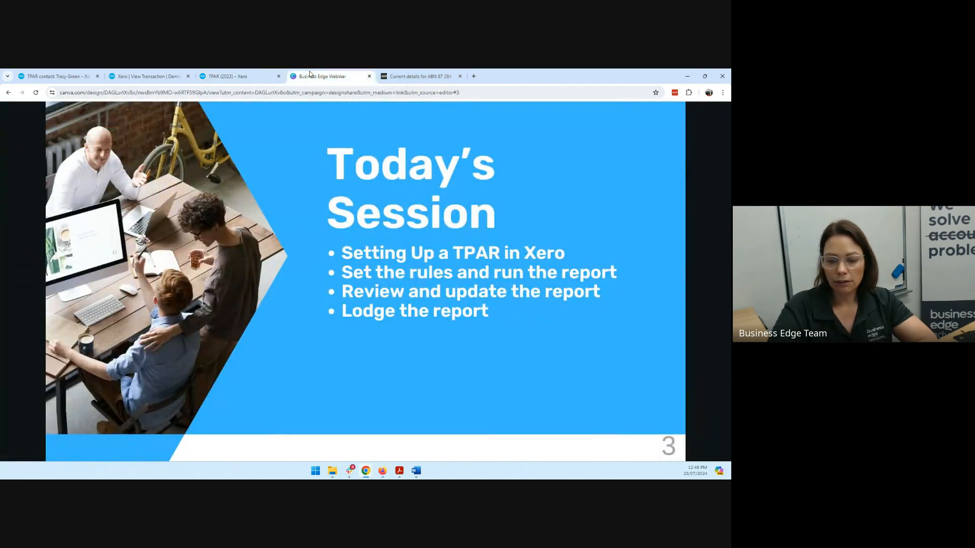